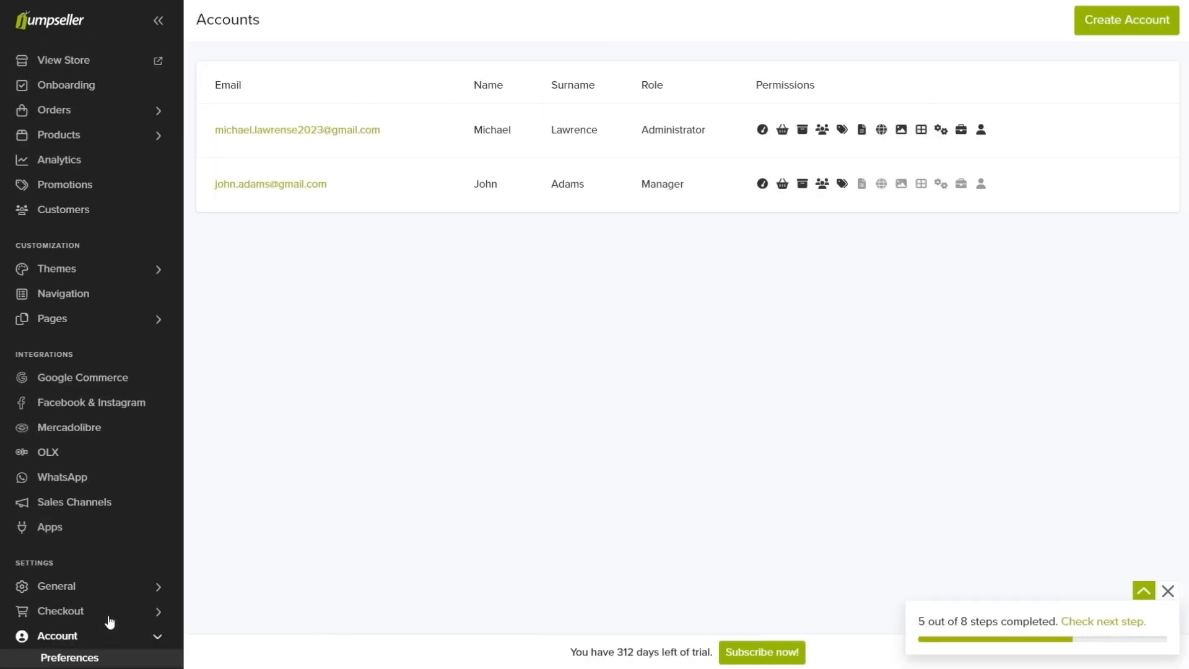
pyautogui.moveTo(397, 130)
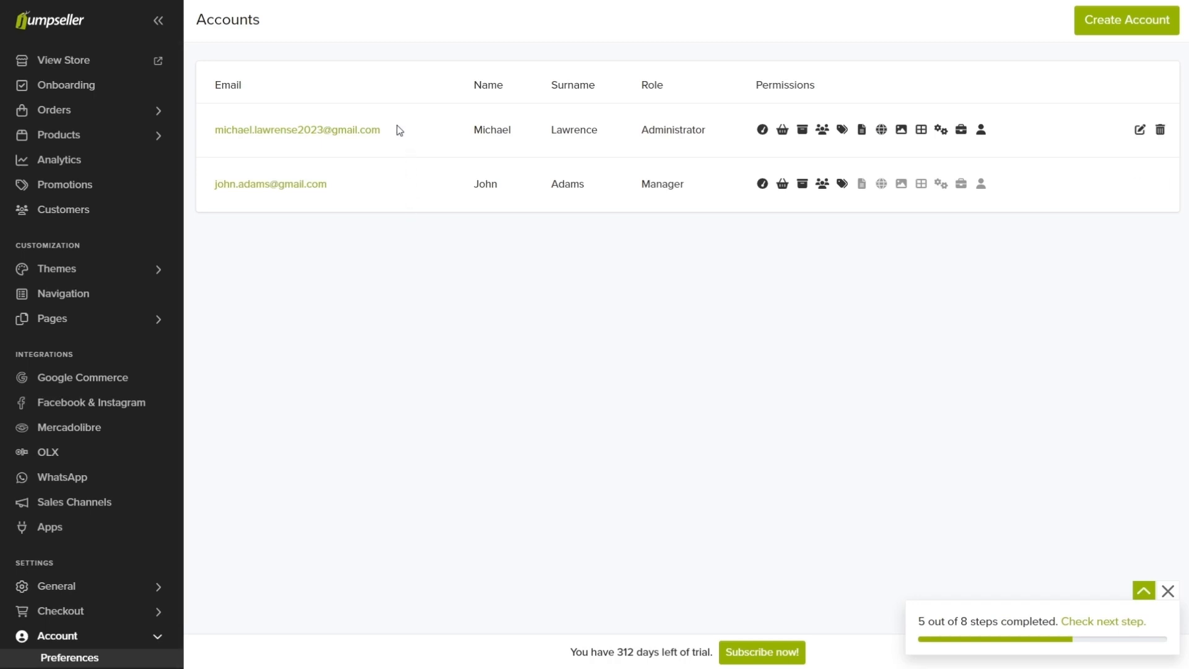
pyautogui.moveTo(548, 136)
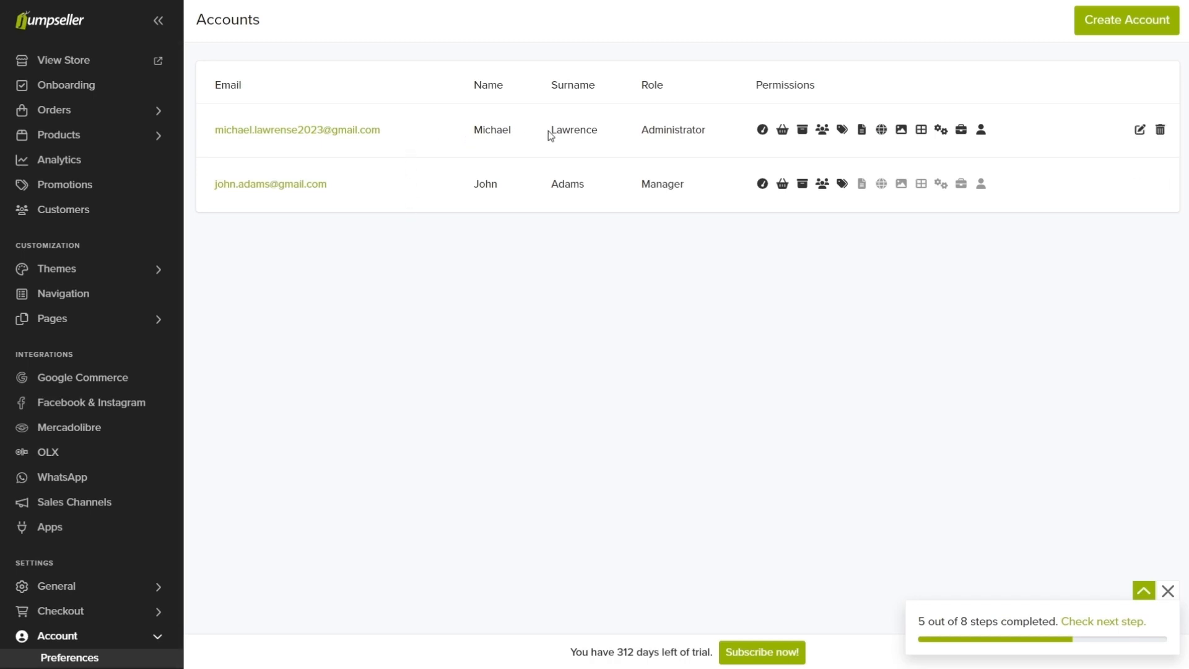
pyautogui.moveTo(802, 130)
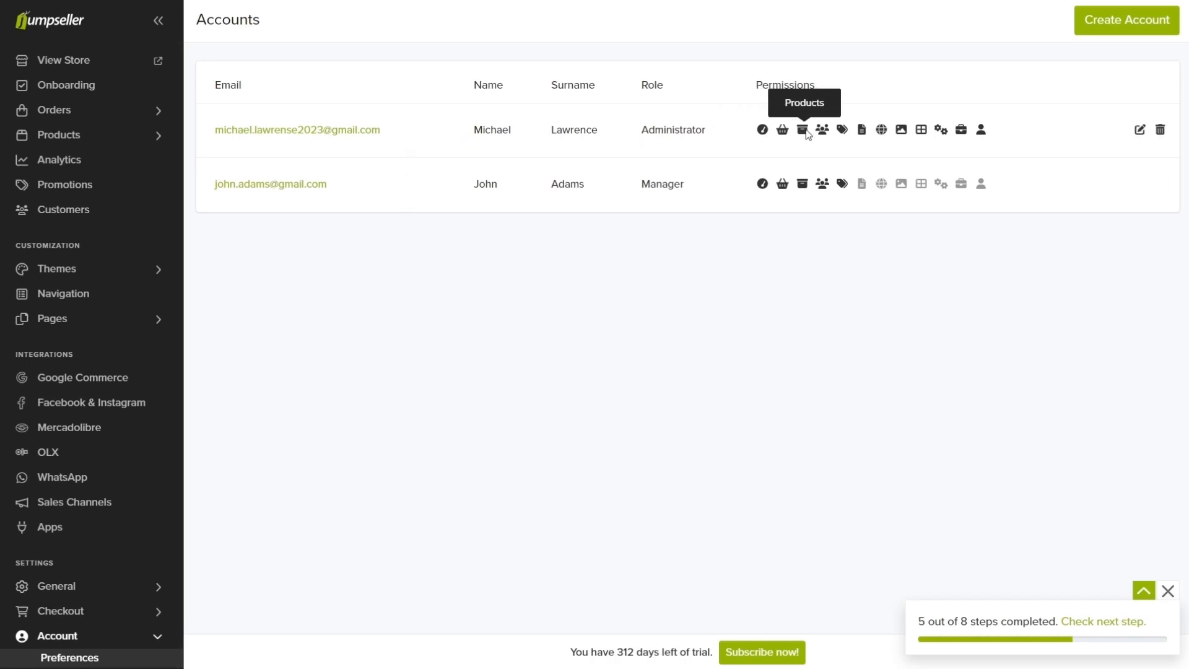
pyautogui.moveTo(841, 130)
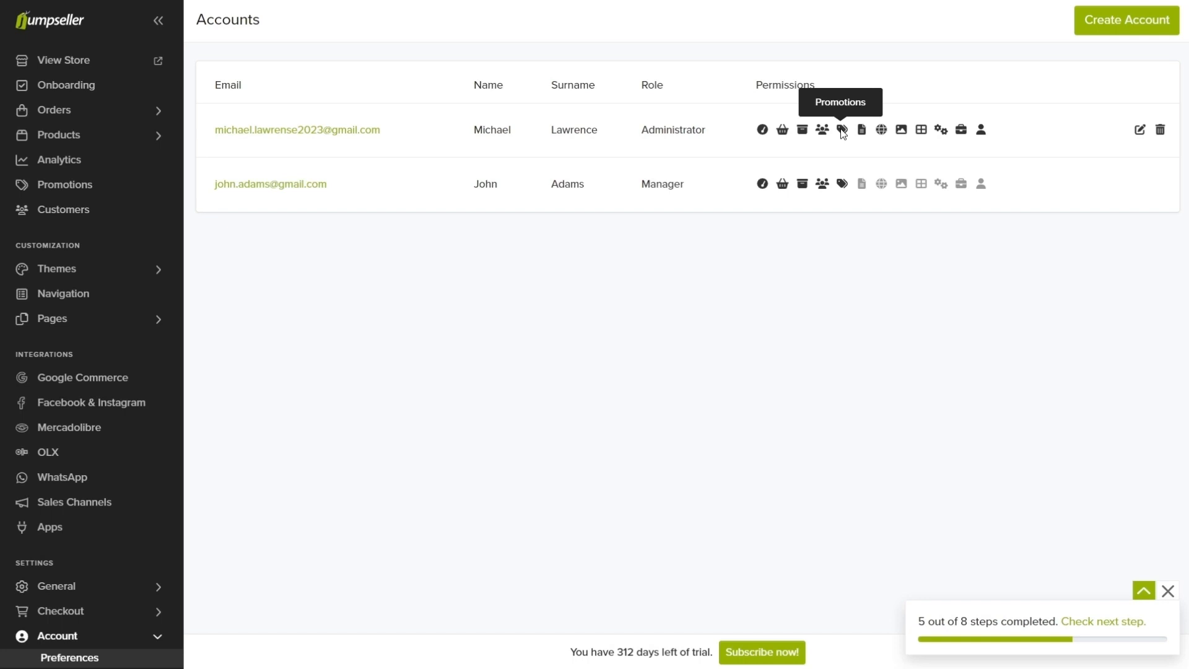
pyautogui.moveTo(1126, 20)
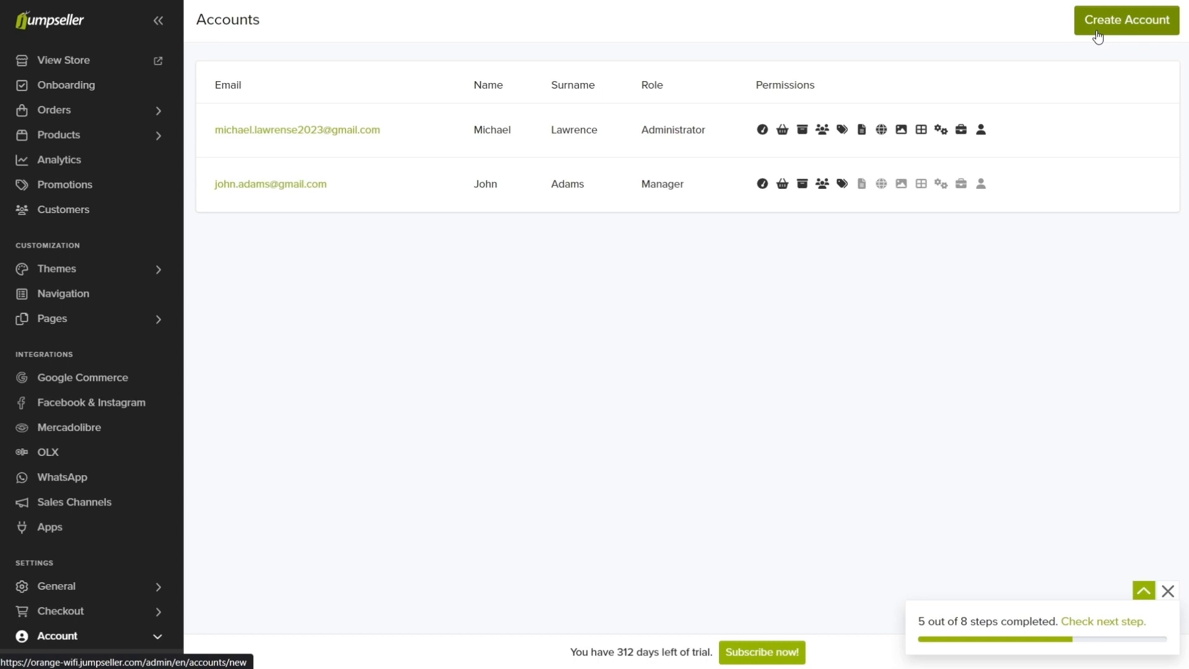
pyautogui.click(1126, 20)
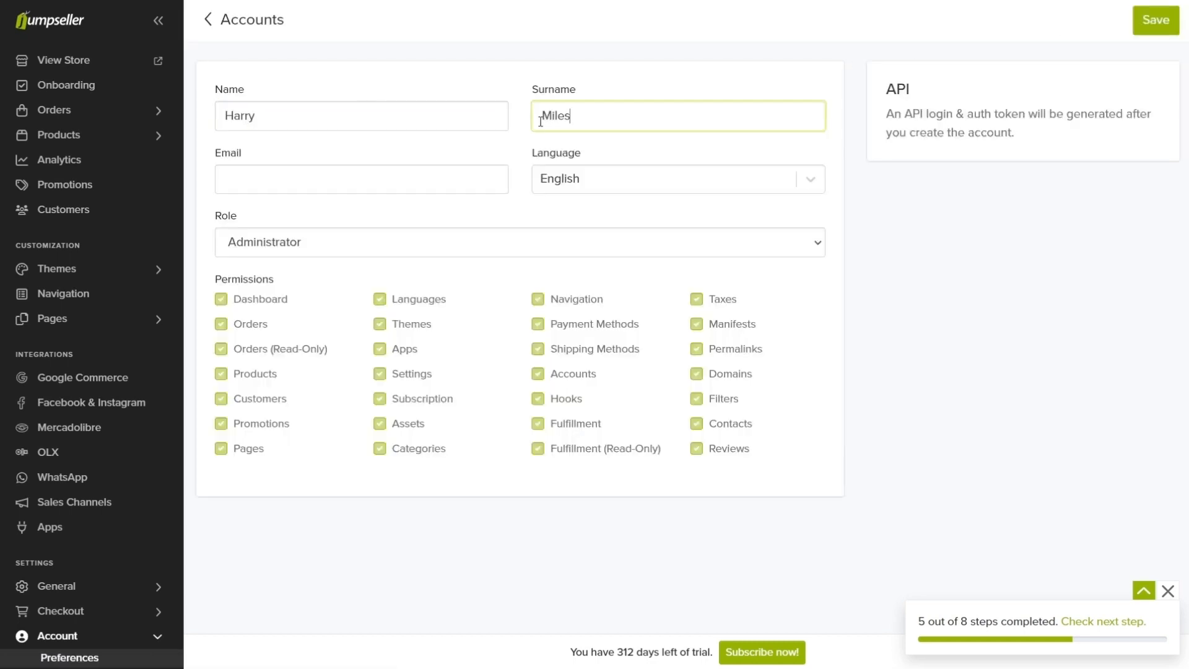
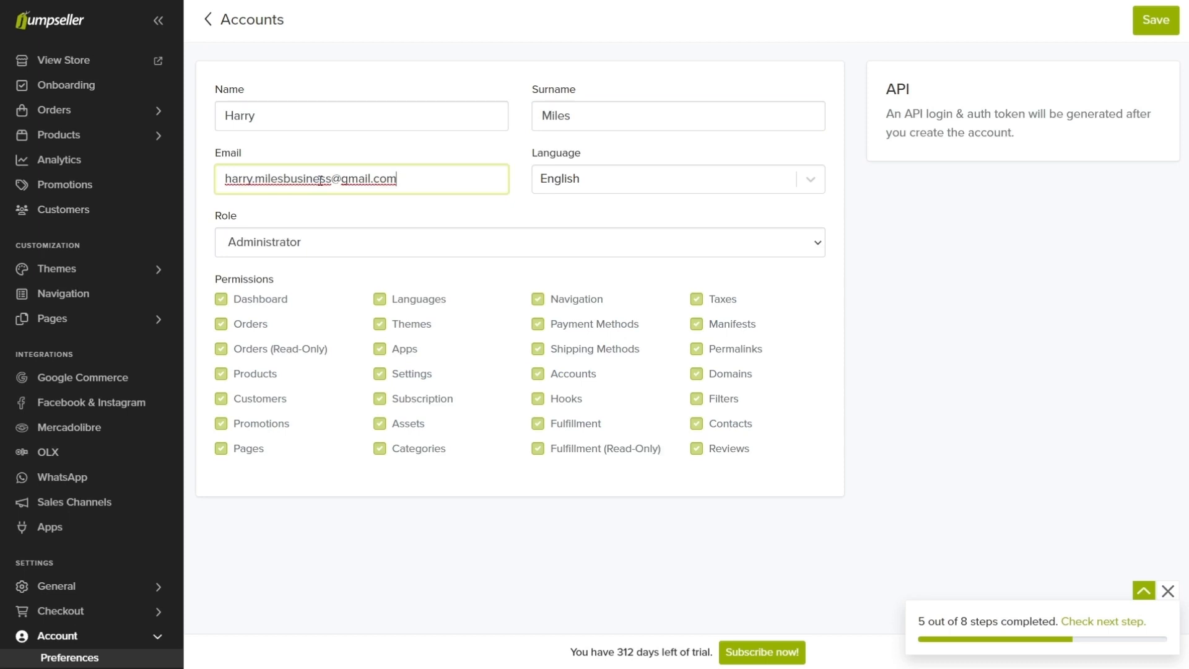
pyautogui.moveTo(669, 183)
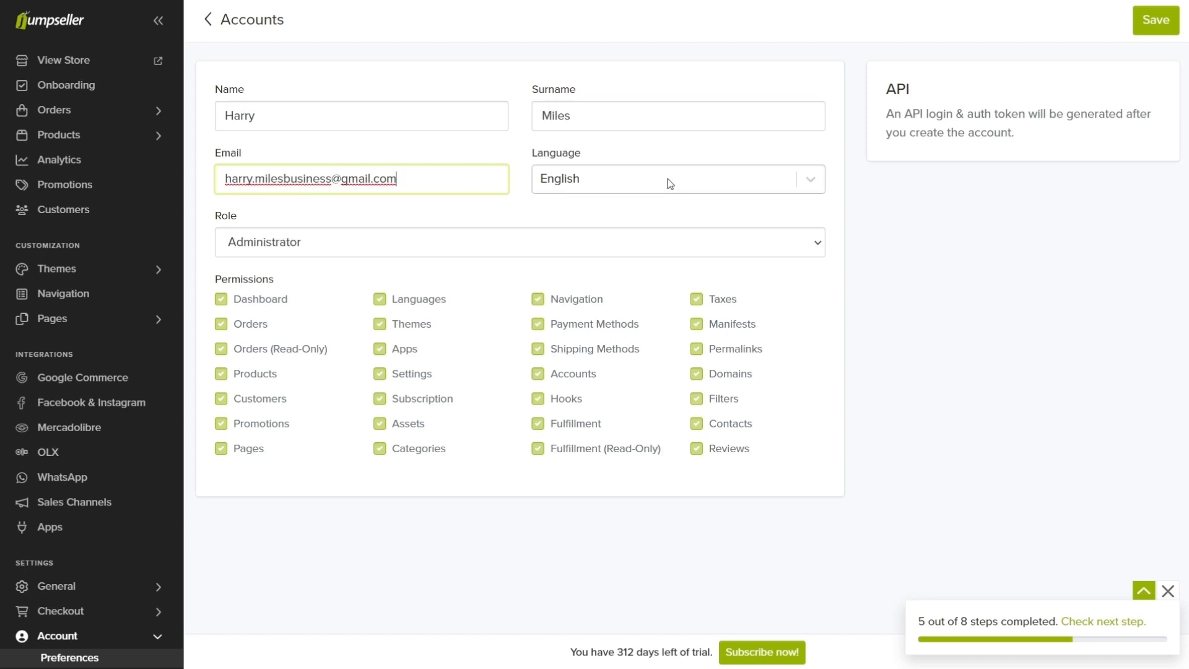
pyautogui.click(670, 178)
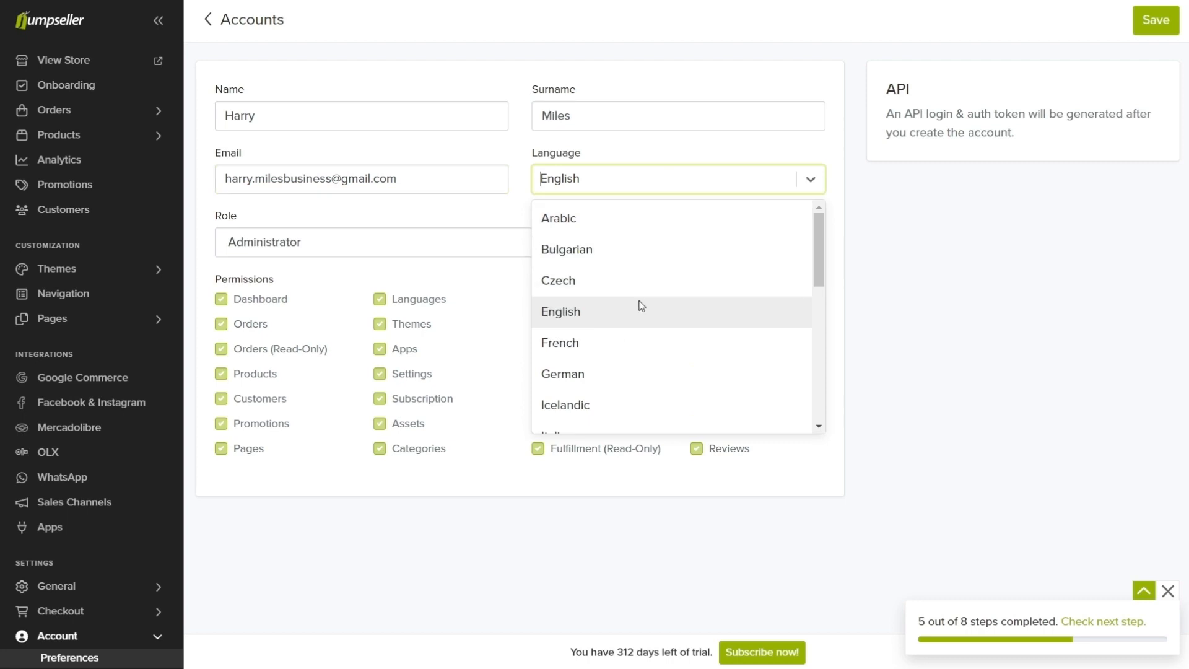
pyautogui.click(560, 311)
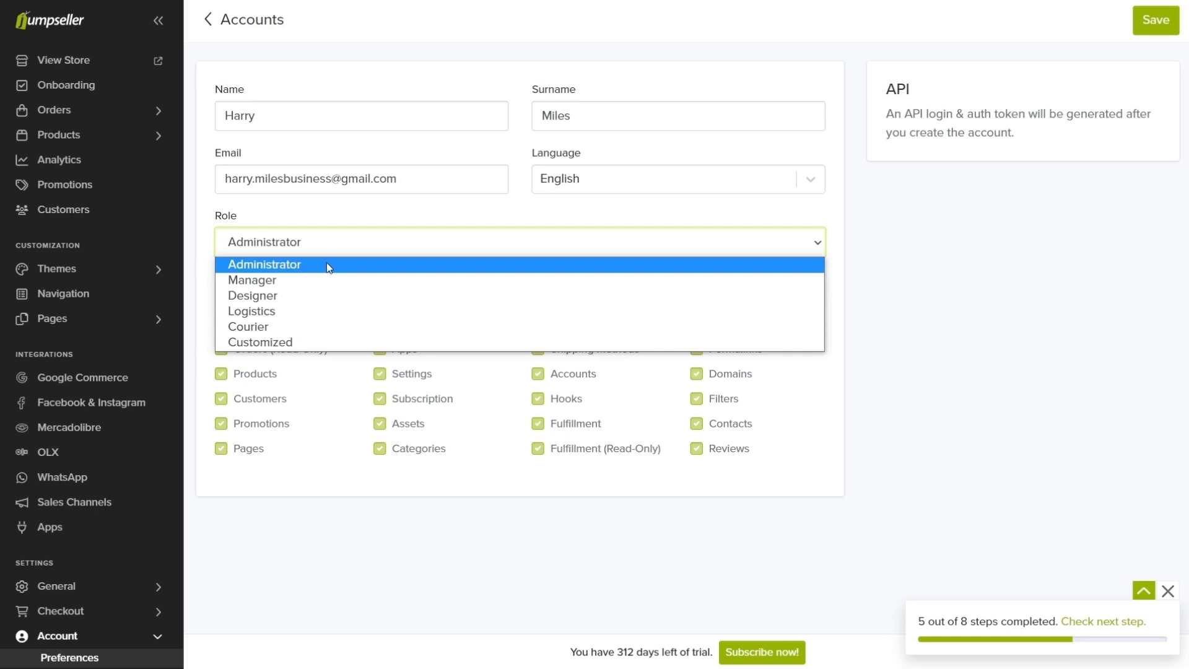
# Cycle the role through Administrator, Manager, Designer, then Courier to compare permissions
pyautogui.click(264, 264)
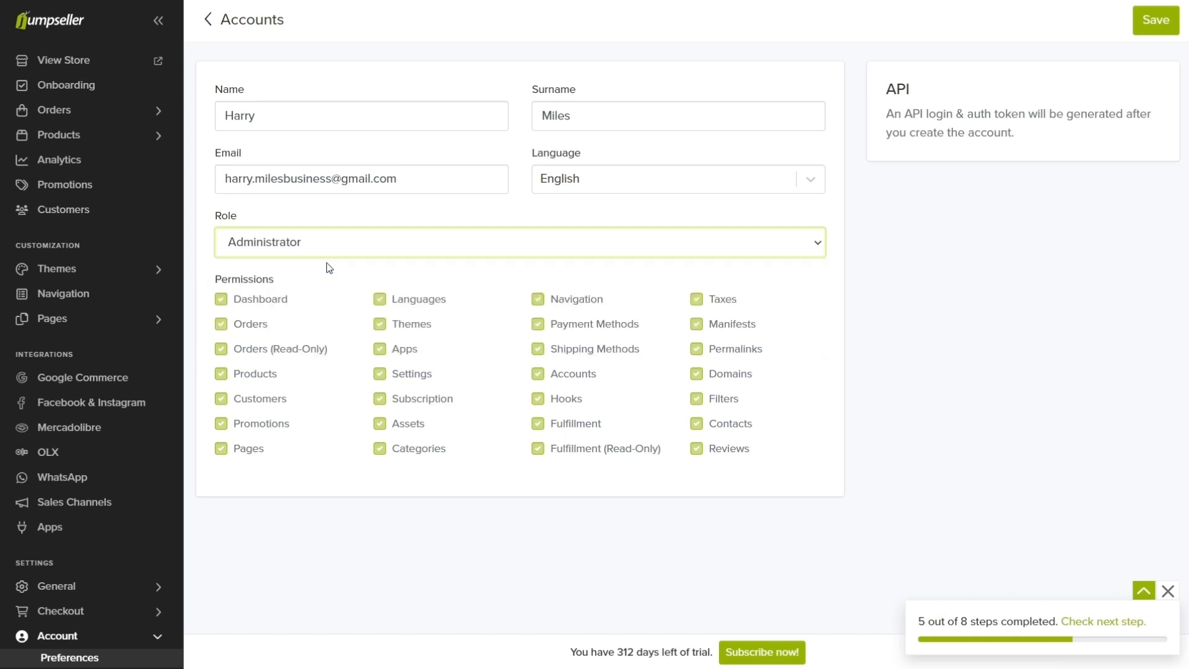
pyautogui.moveTo(330, 247)
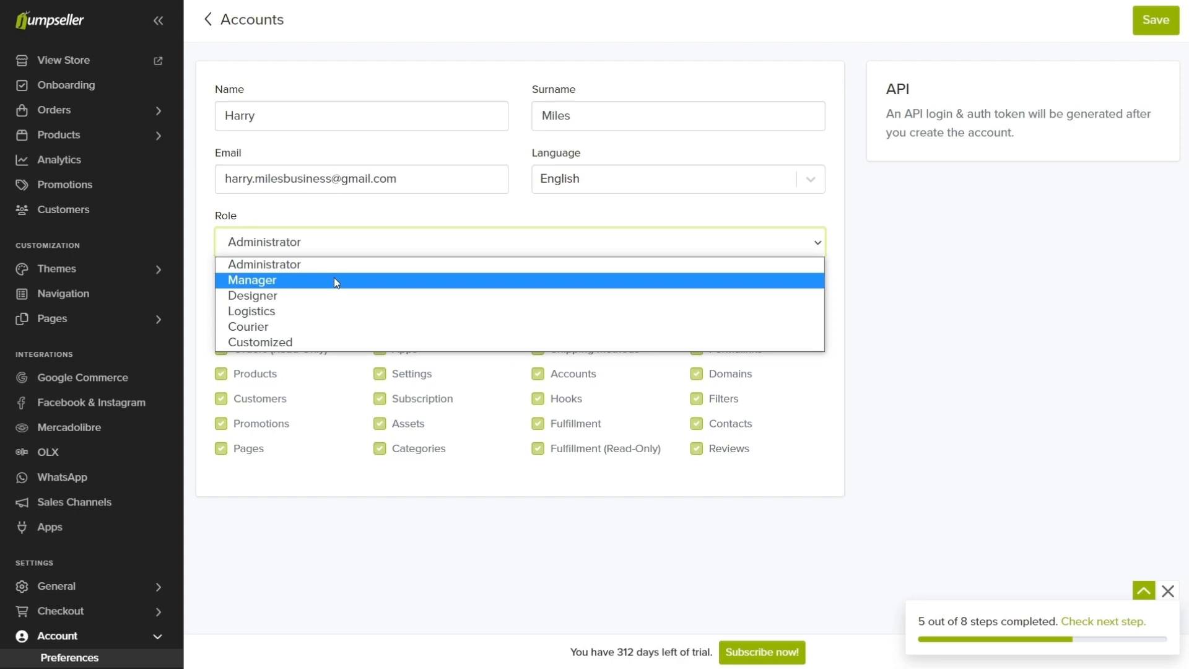
pyautogui.click(253, 280)
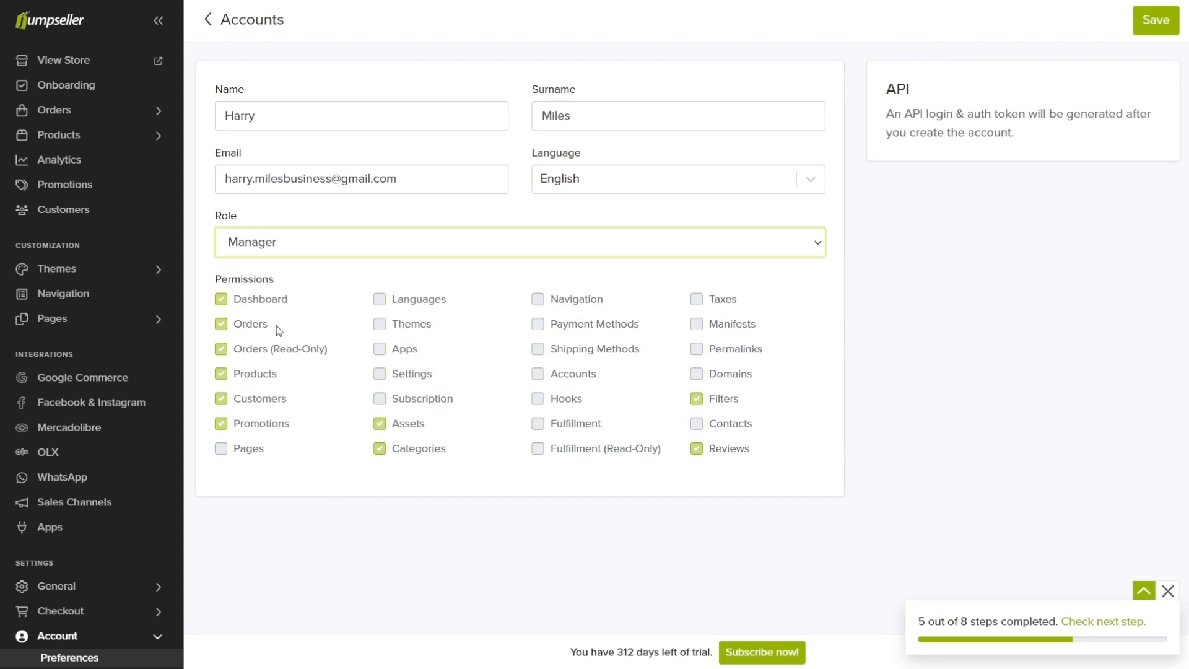
pyautogui.moveTo(325, 428)
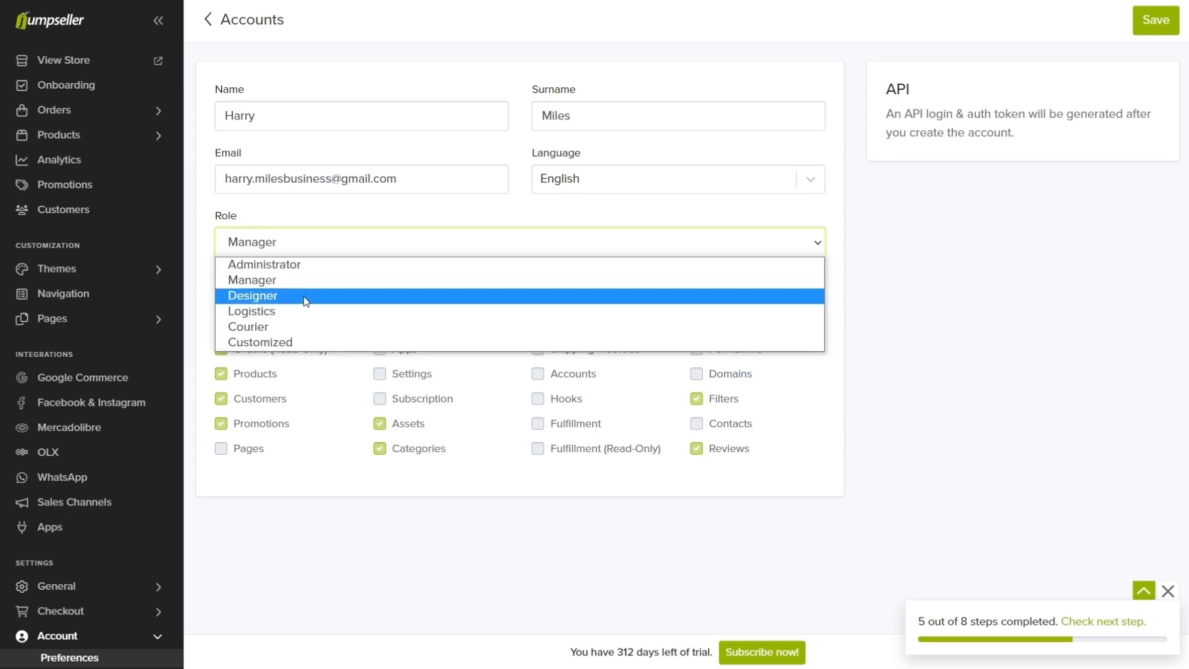
pyautogui.click(253, 295)
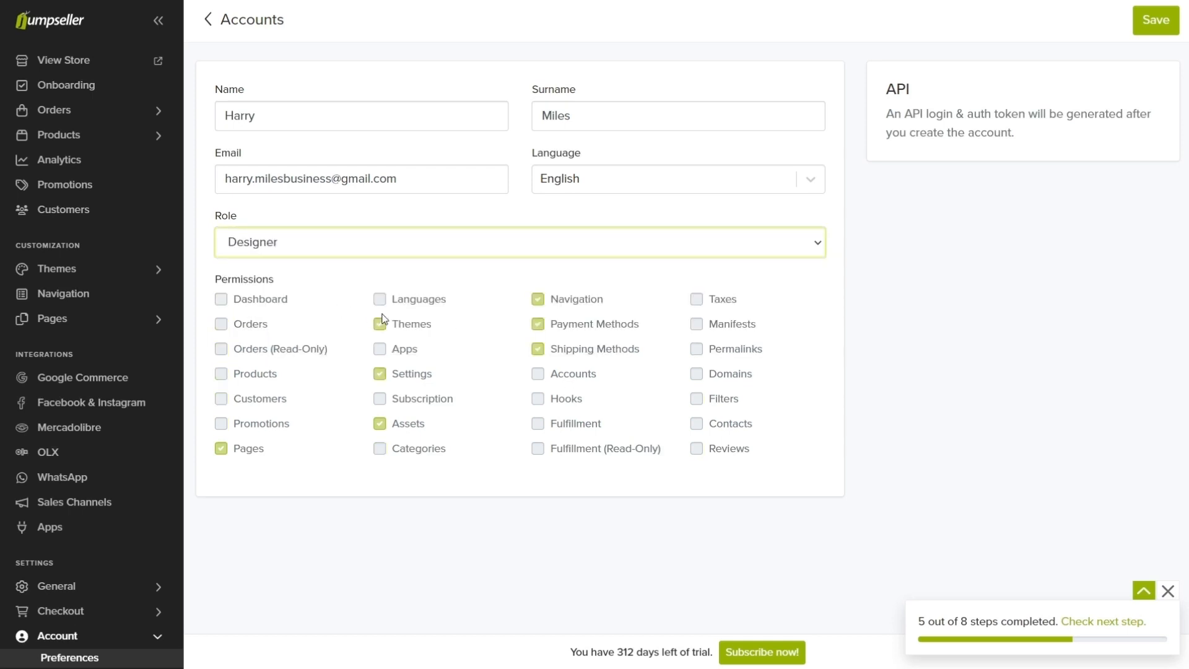
pyautogui.click(380, 323)
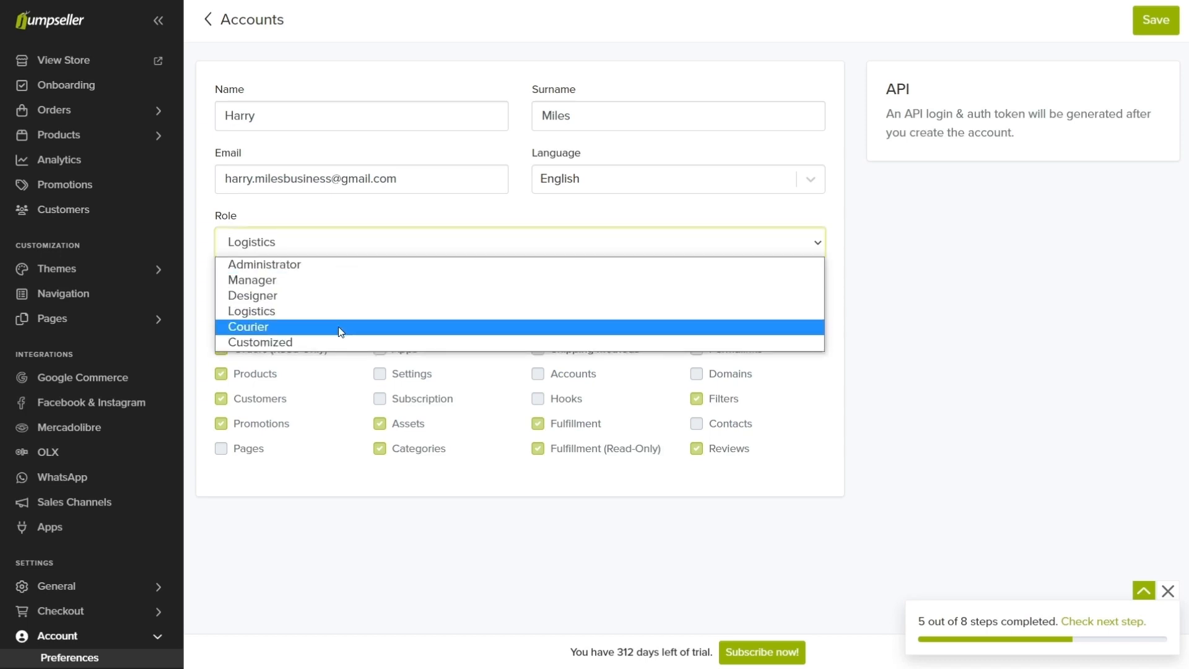
pyautogui.click(248, 327)
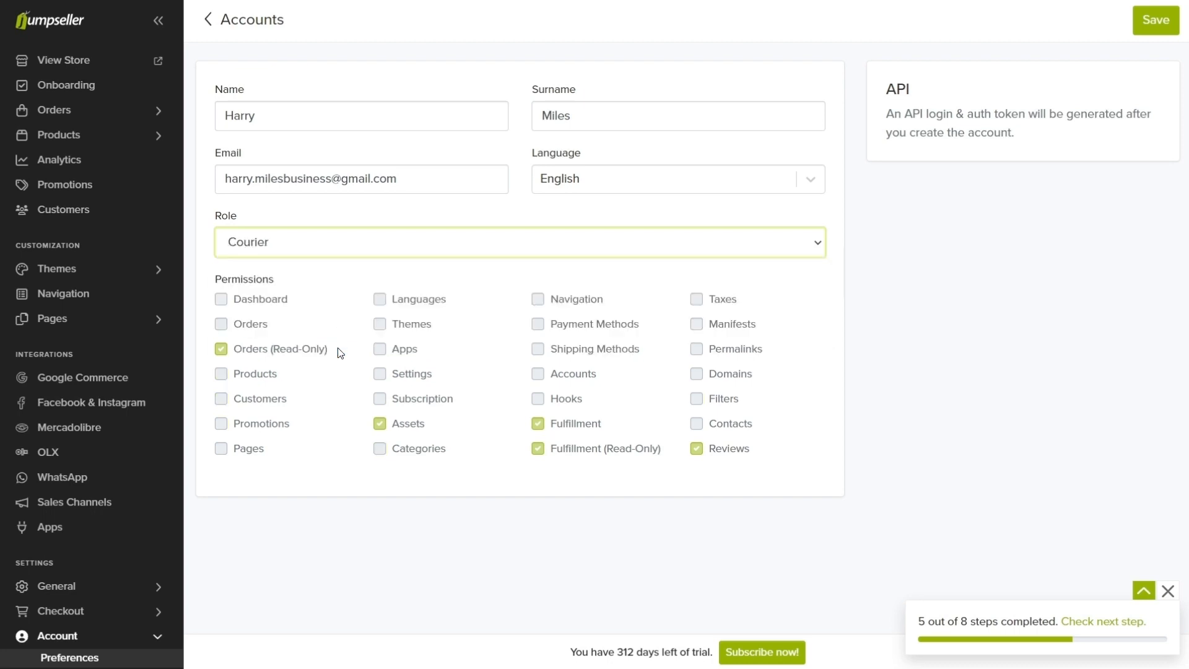
pyautogui.moveTo(576, 407)
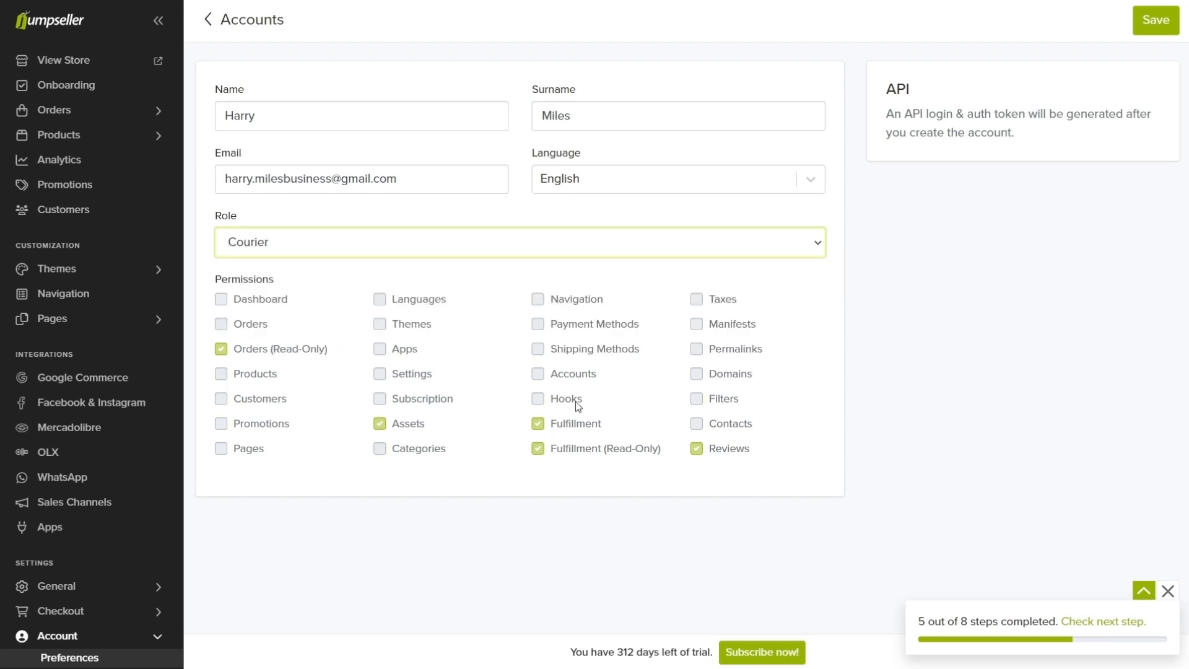
pyautogui.moveTo(614, 430)
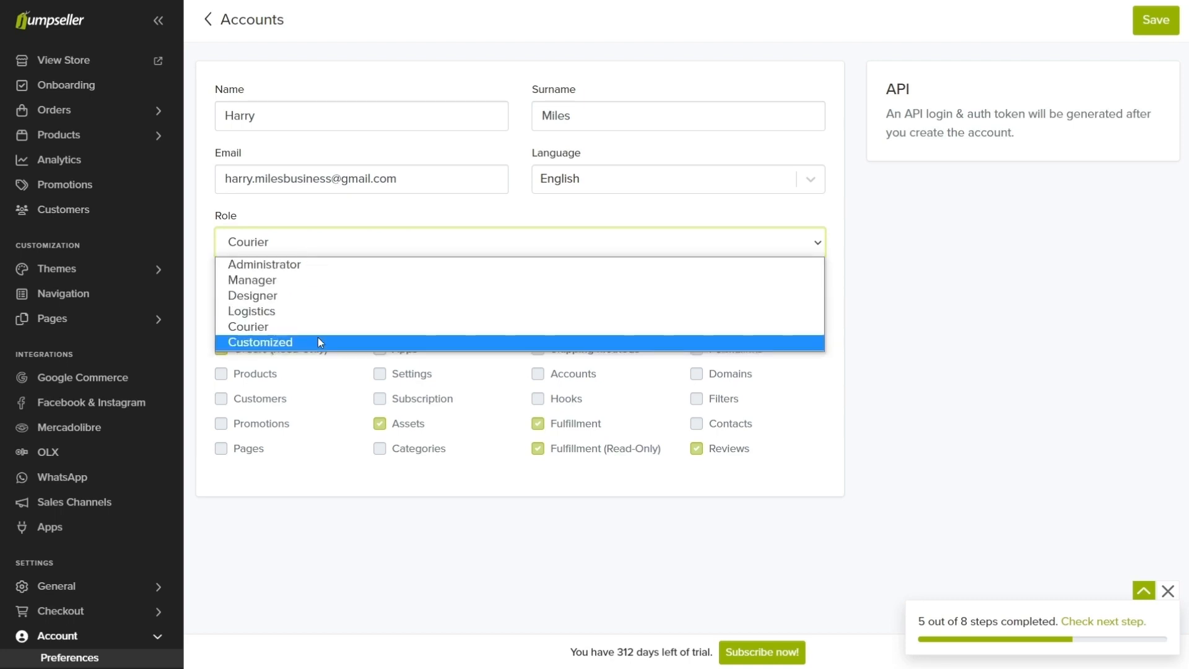
pyautogui.click(260, 342)
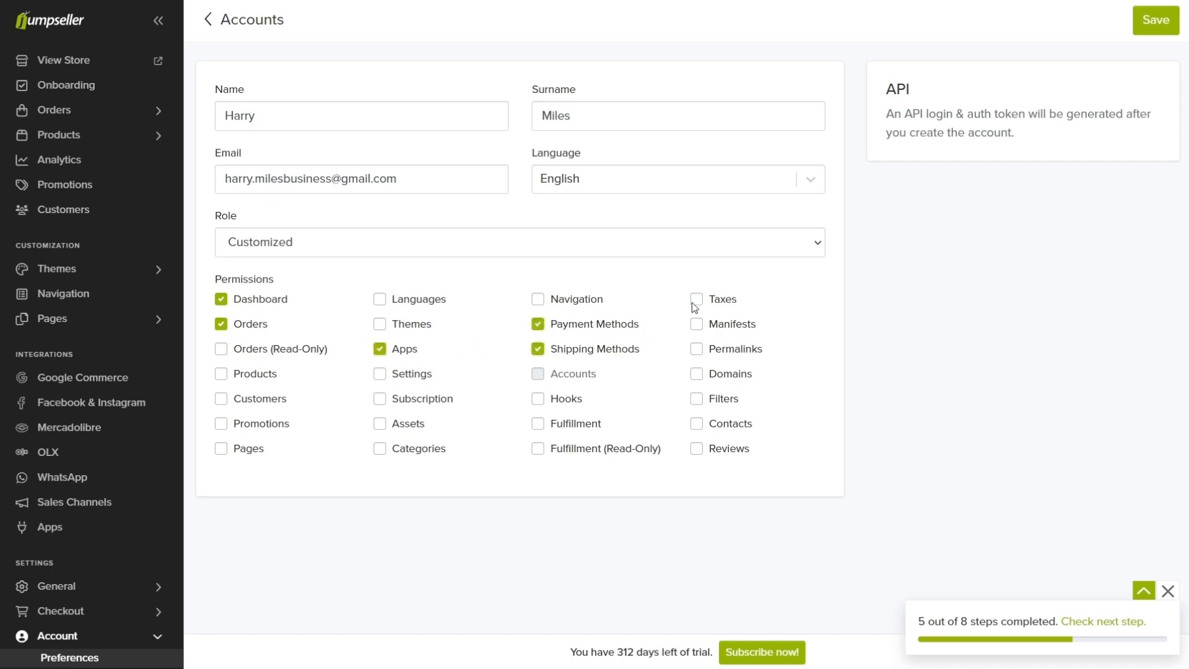
pyautogui.click(697, 299)
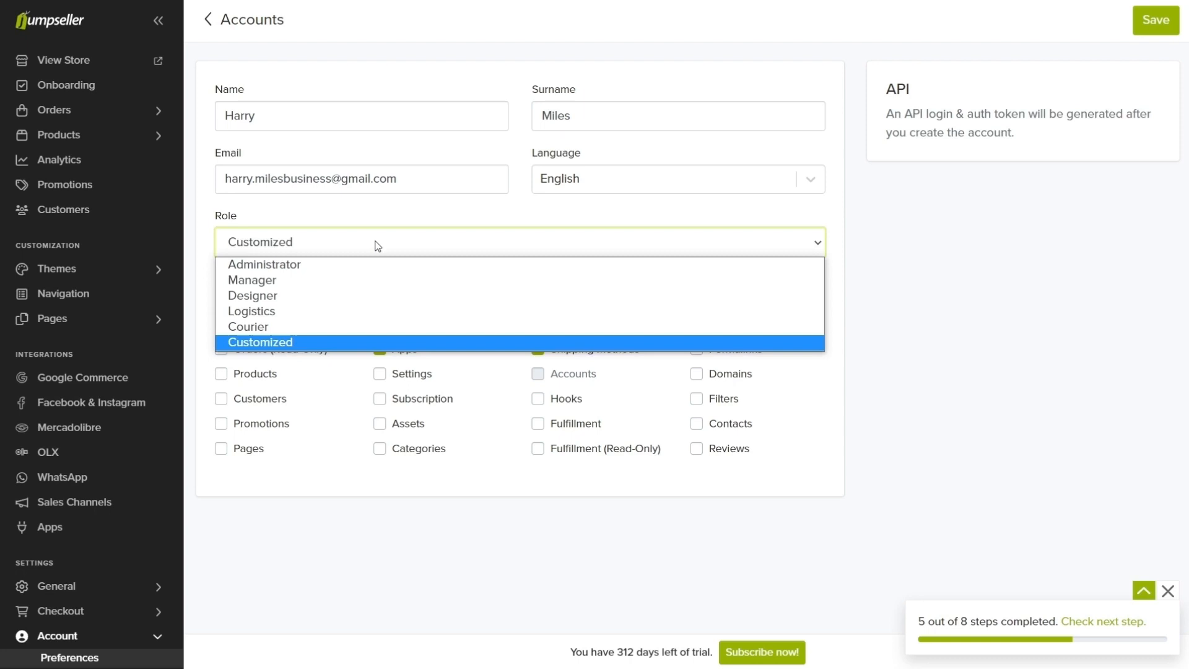
pyautogui.click(264, 264)
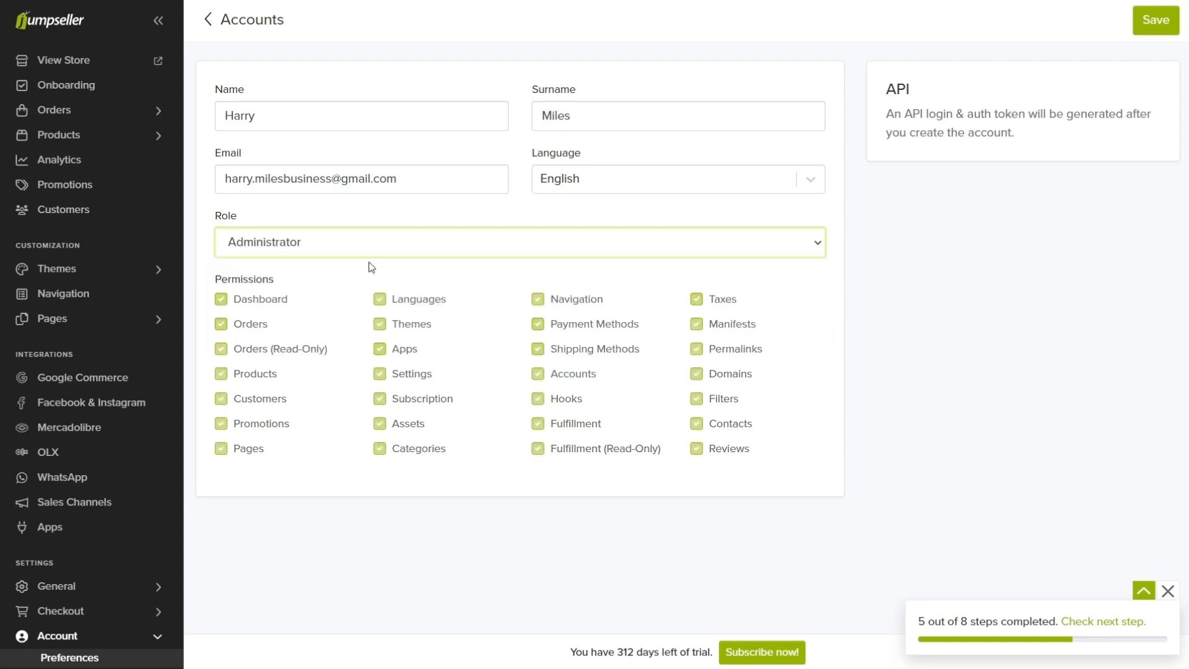
pyautogui.moveTo(936, 99)
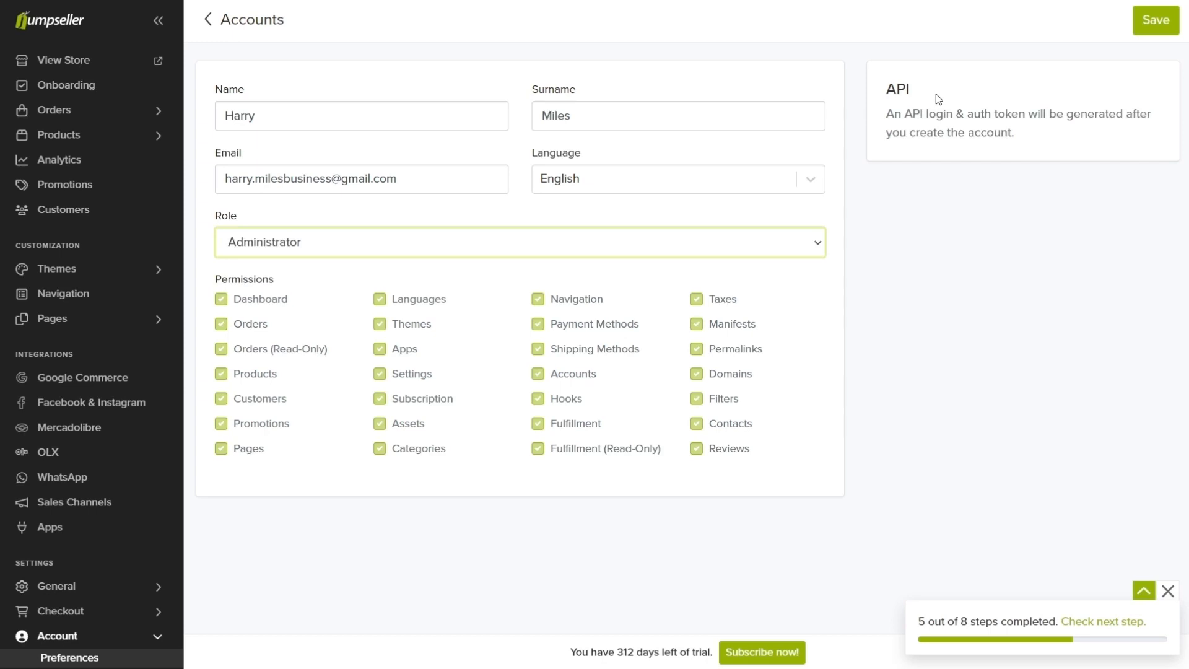
pyautogui.click(1154, 20)
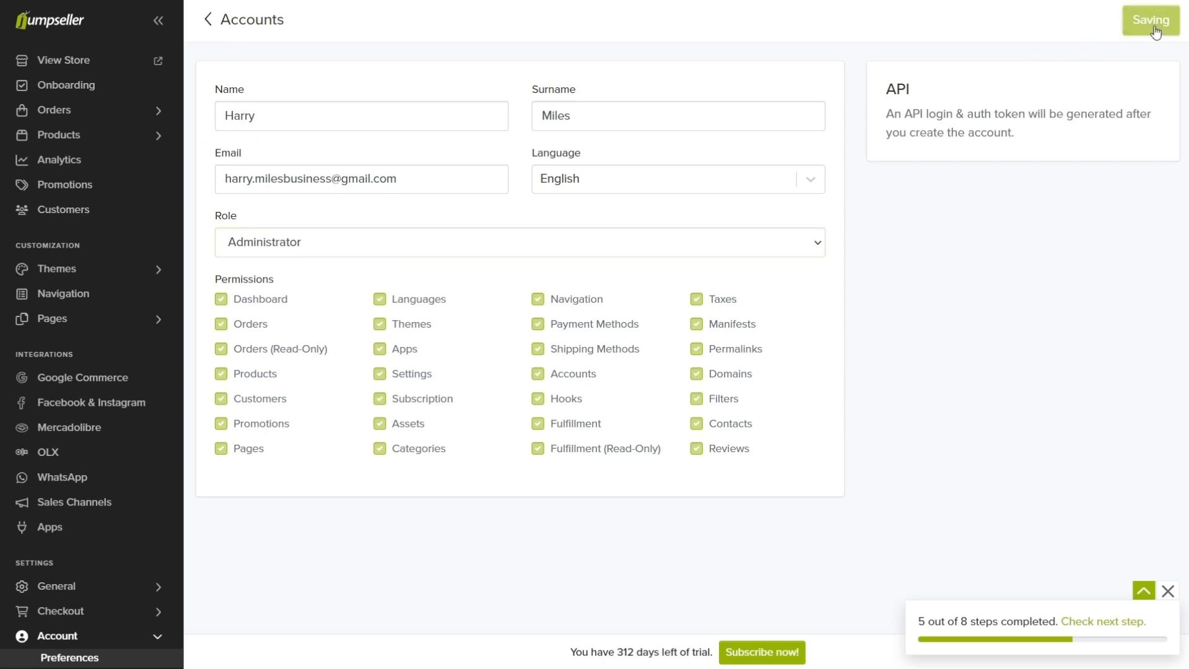
pyautogui.click(1151, 21)
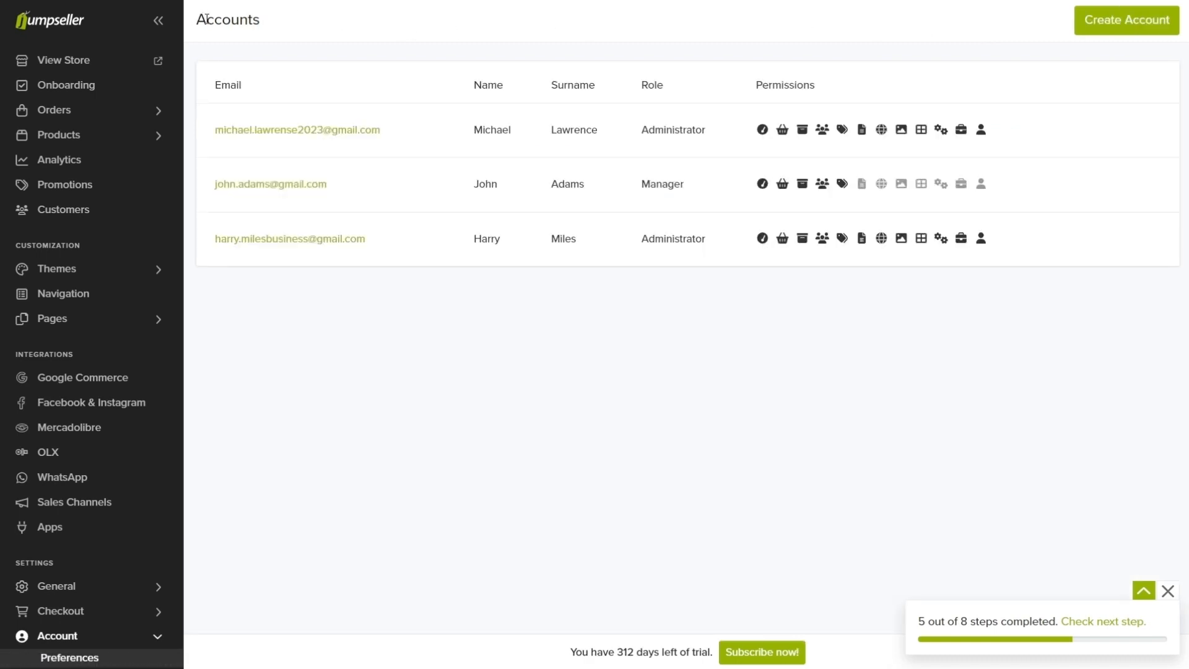
pyautogui.moveTo(1141, 241)
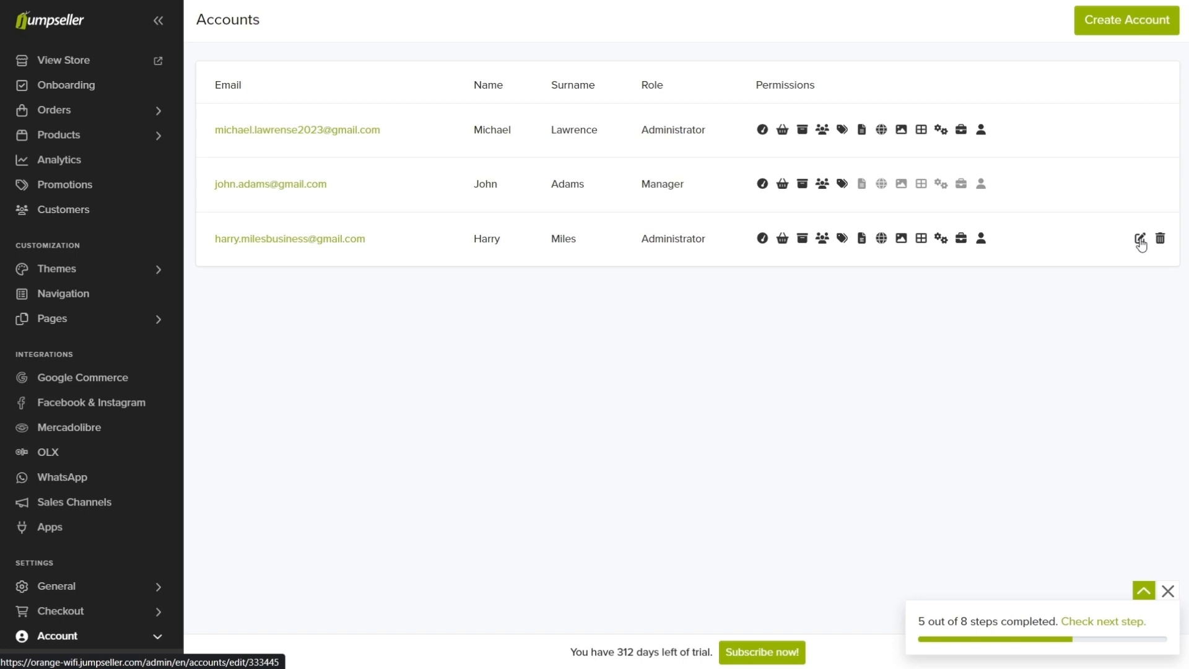
pyautogui.click(1160, 238)
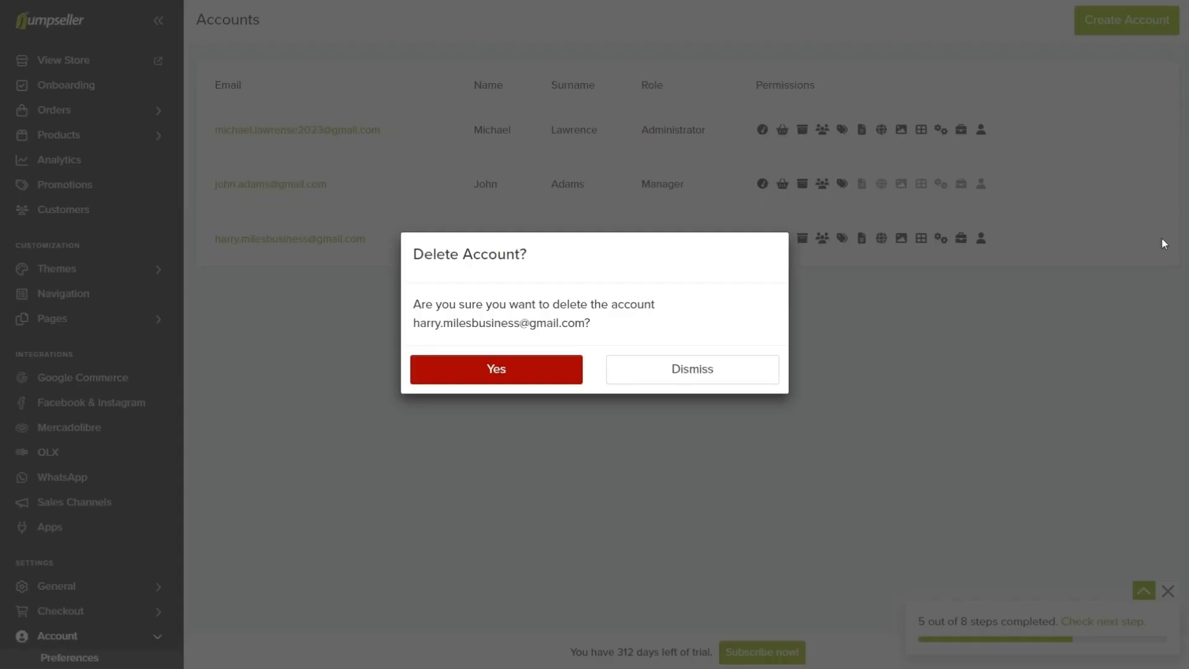
pyautogui.click(495, 370)
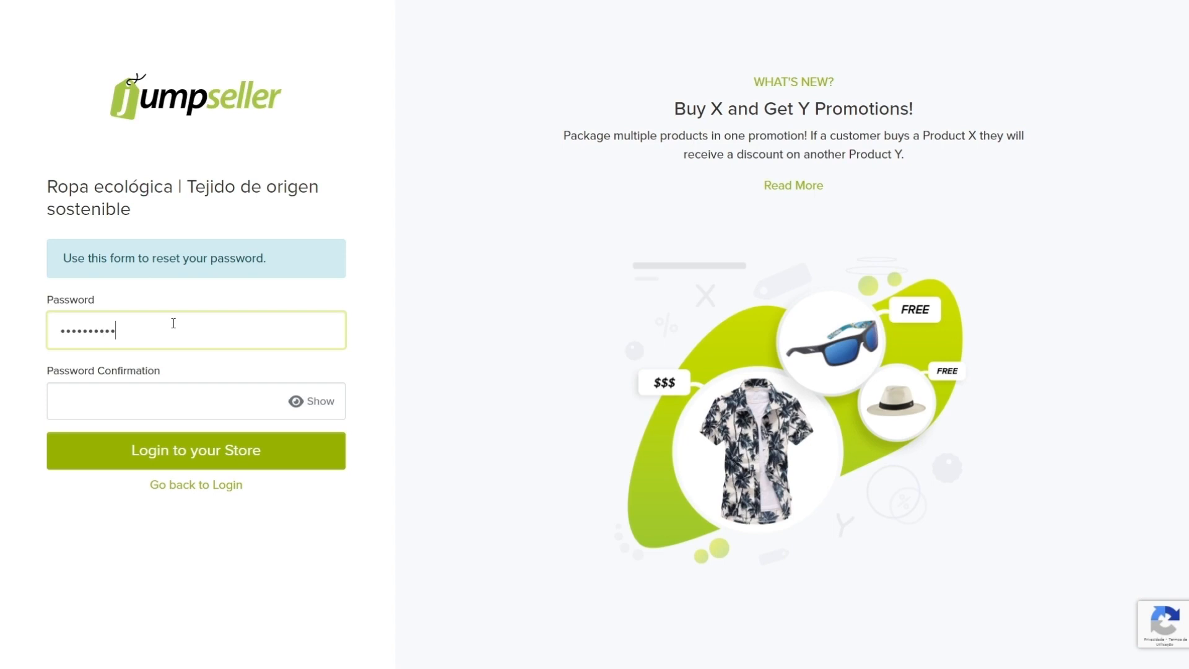
pyautogui.click(194, 450)
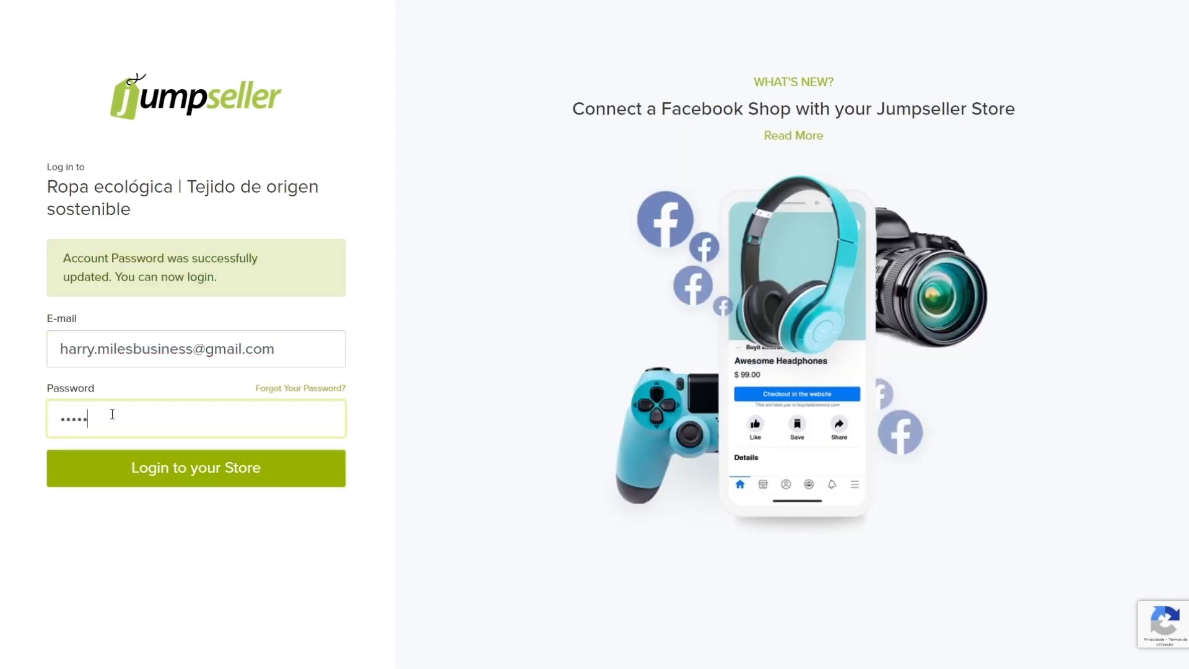
pyautogui.click(195, 467)
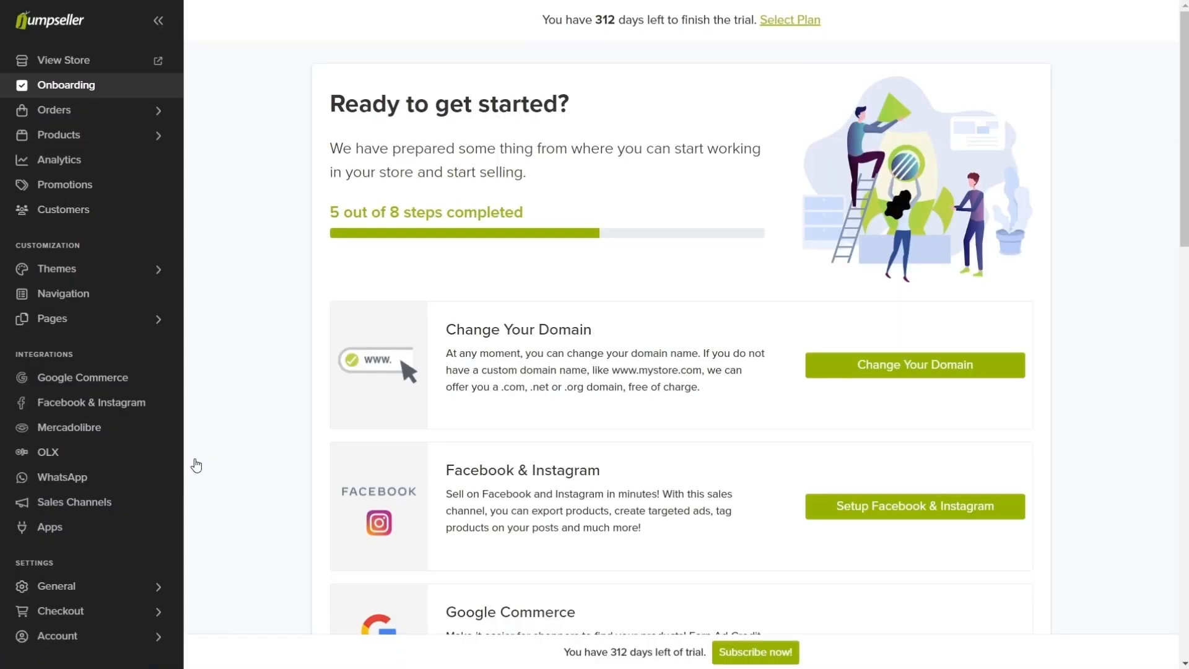
pyautogui.moveTo(157, 590)
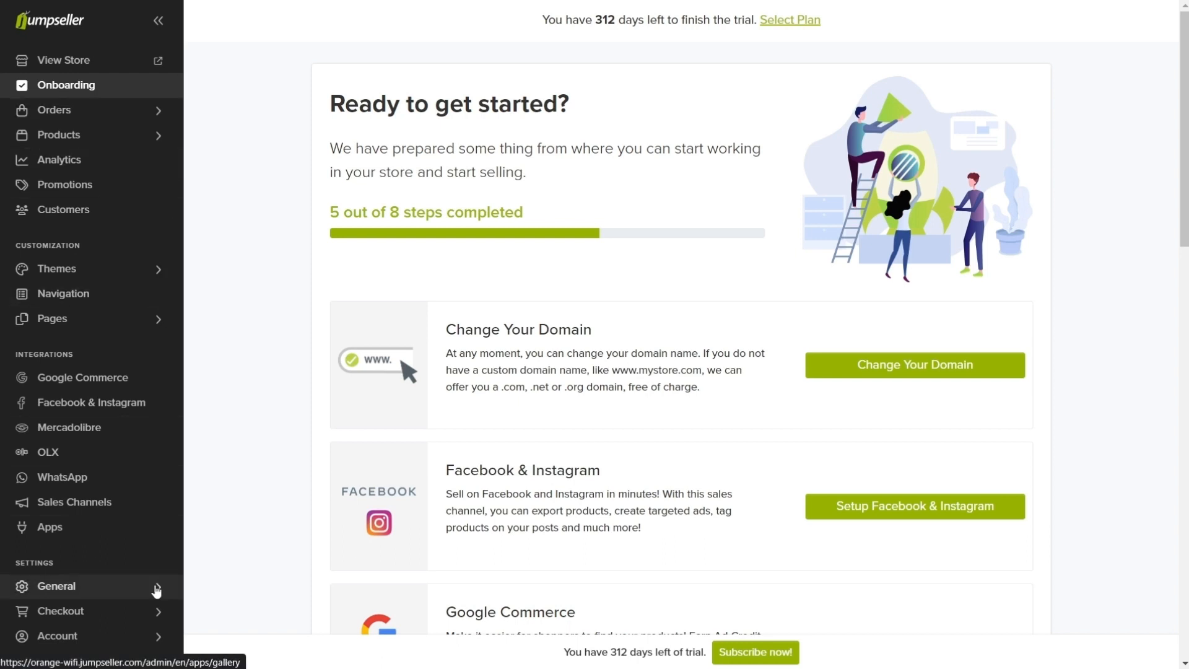
pyautogui.click(57, 636)
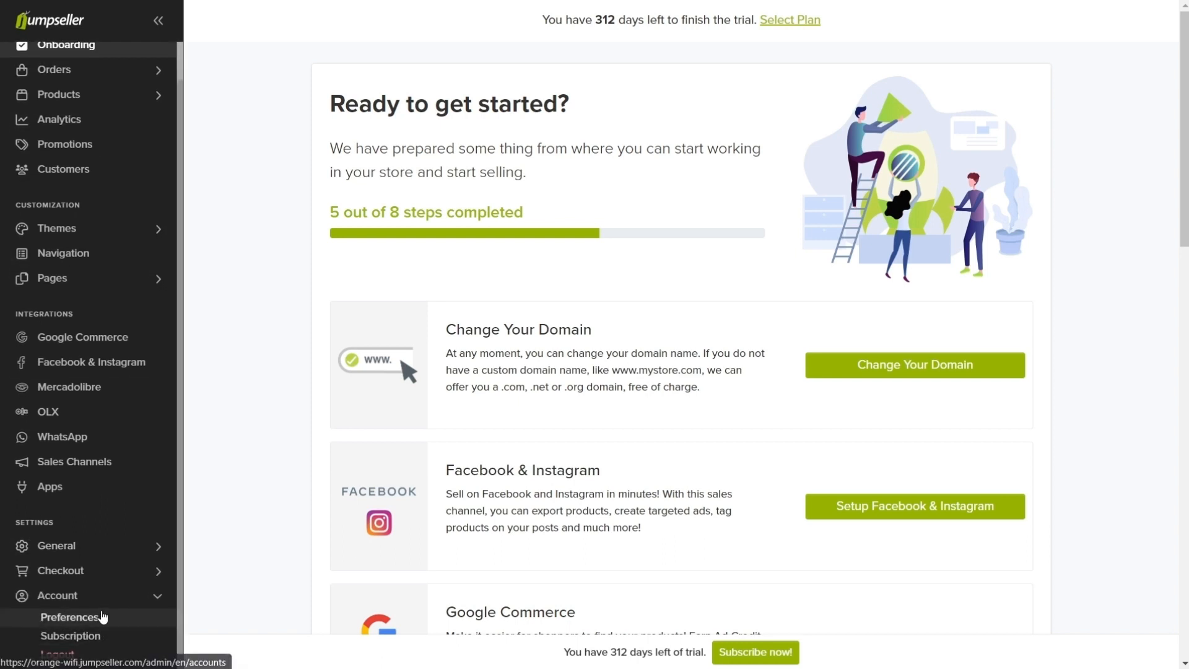
pyautogui.click(69, 617)
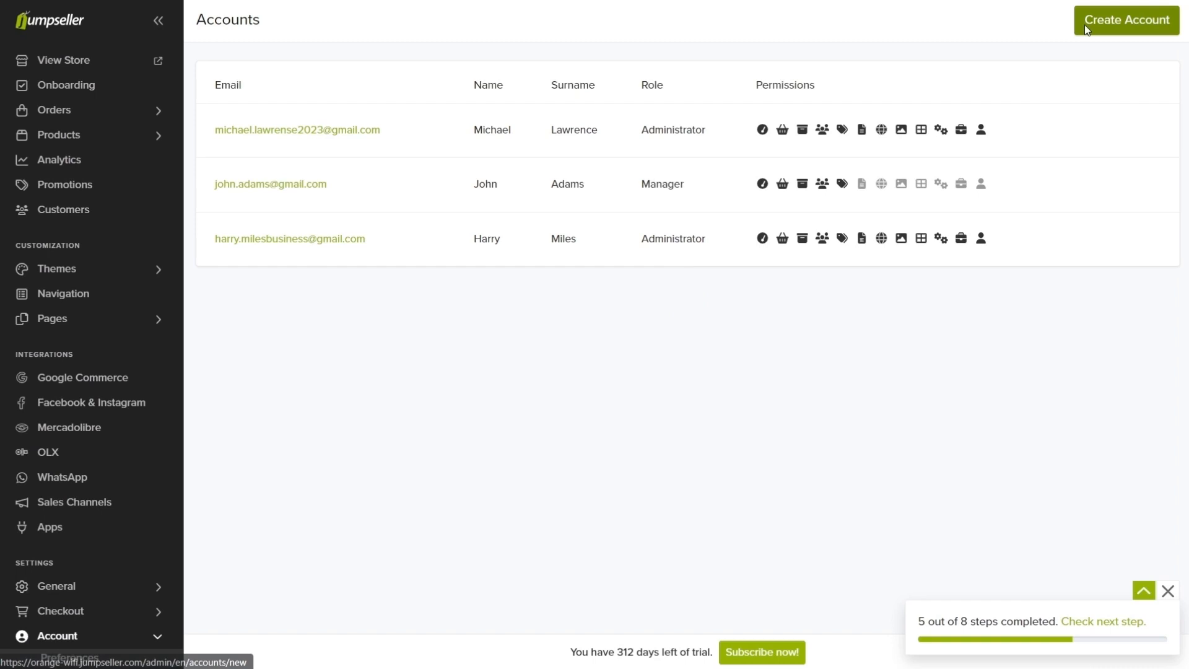
pyautogui.click(1125, 20)
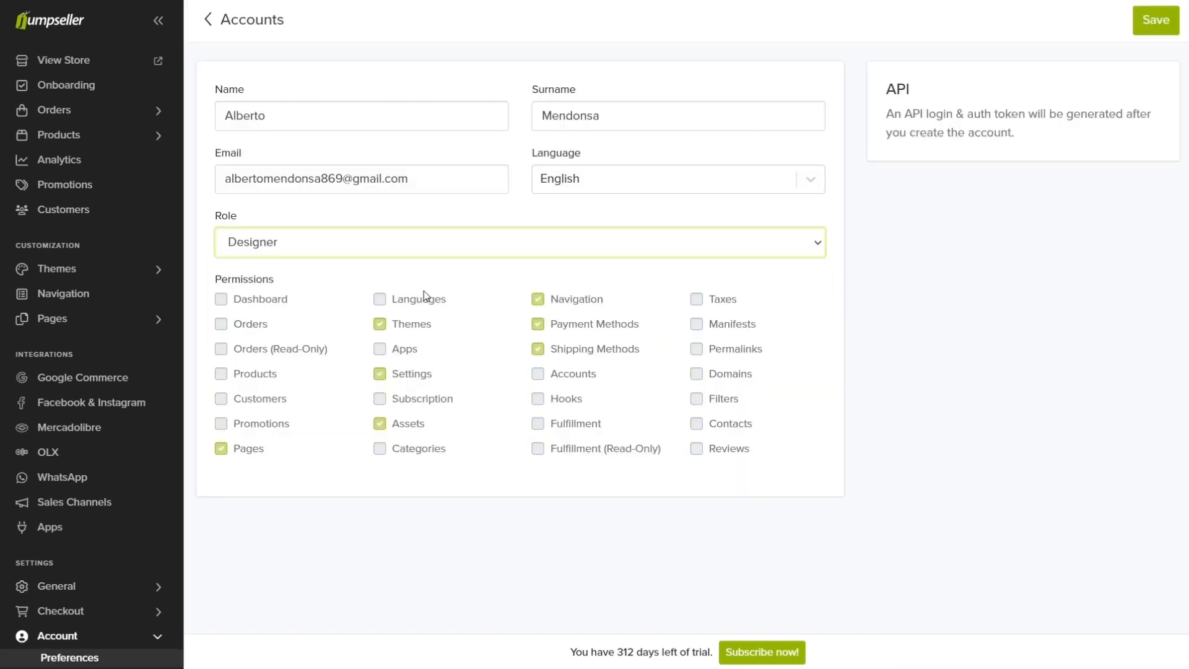
pyautogui.click(1153, 20)
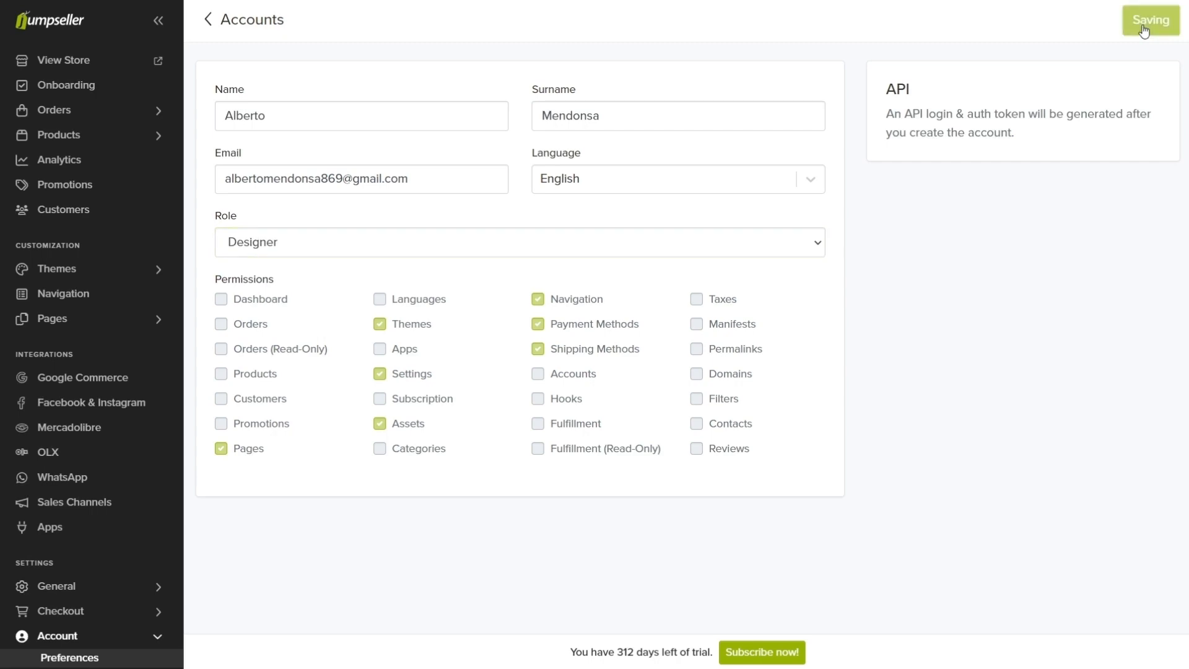
pyautogui.click(1150, 21)
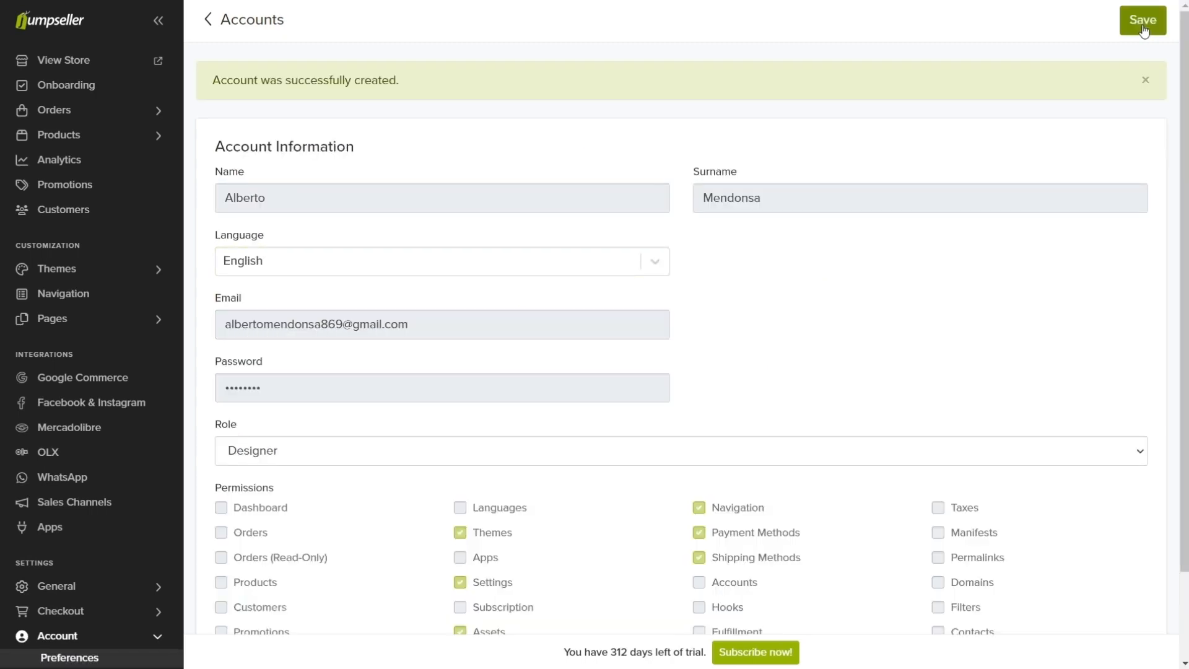
pyautogui.click(1142, 20)
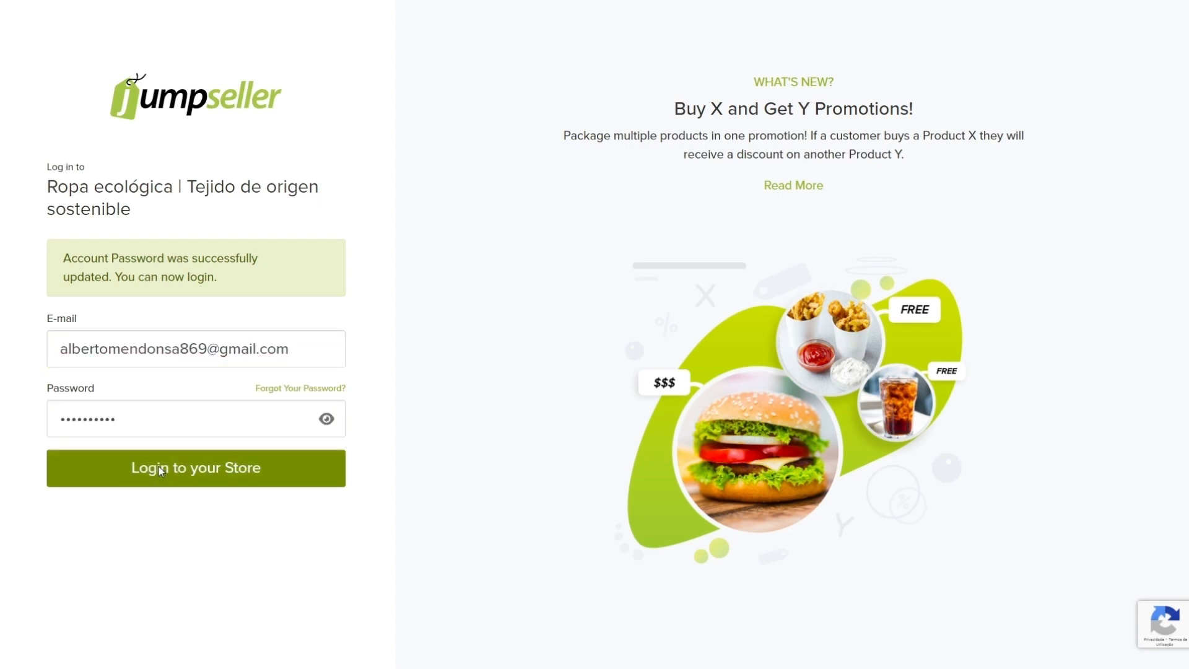
pyautogui.click(194, 468)
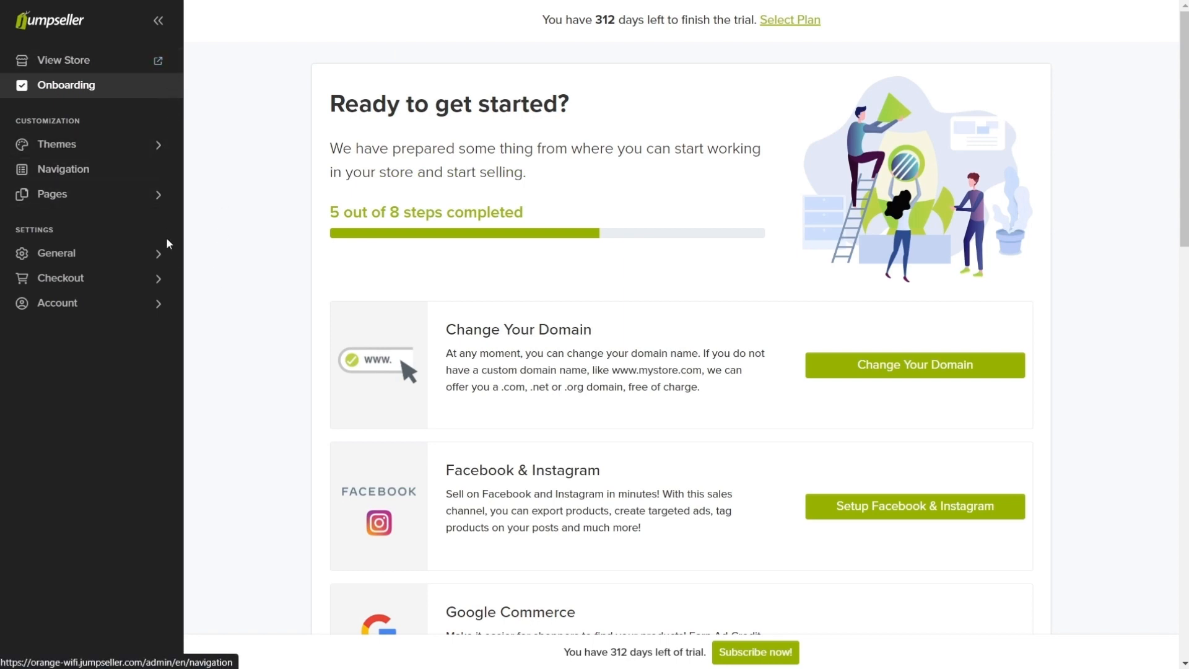
pyautogui.moveTo(167, 328)
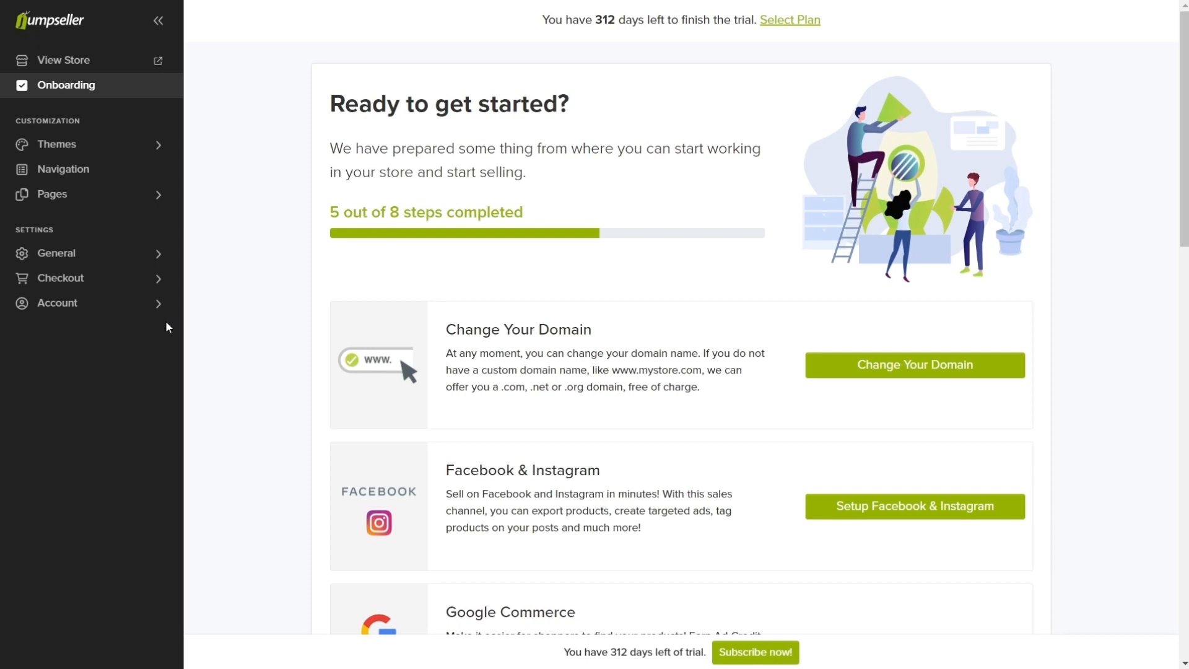
# In Alberto's Preferences, set the language to Portuguese (Portugal) and review the page
pyautogui.click(57, 305)
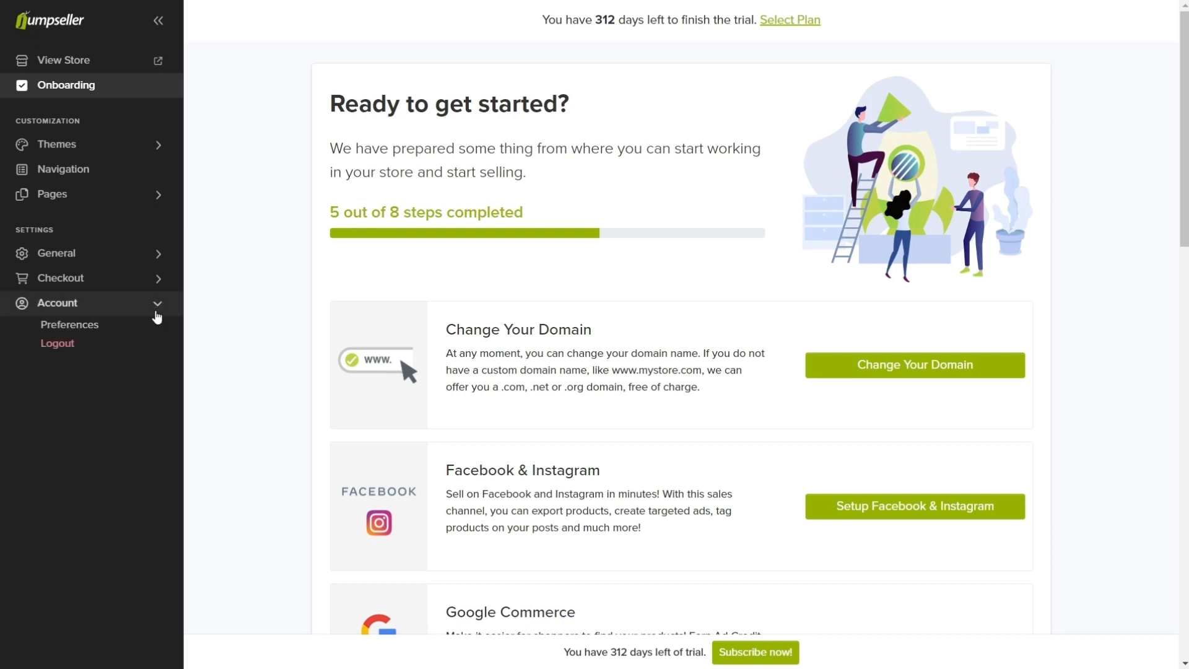
pyautogui.click(69, 325)
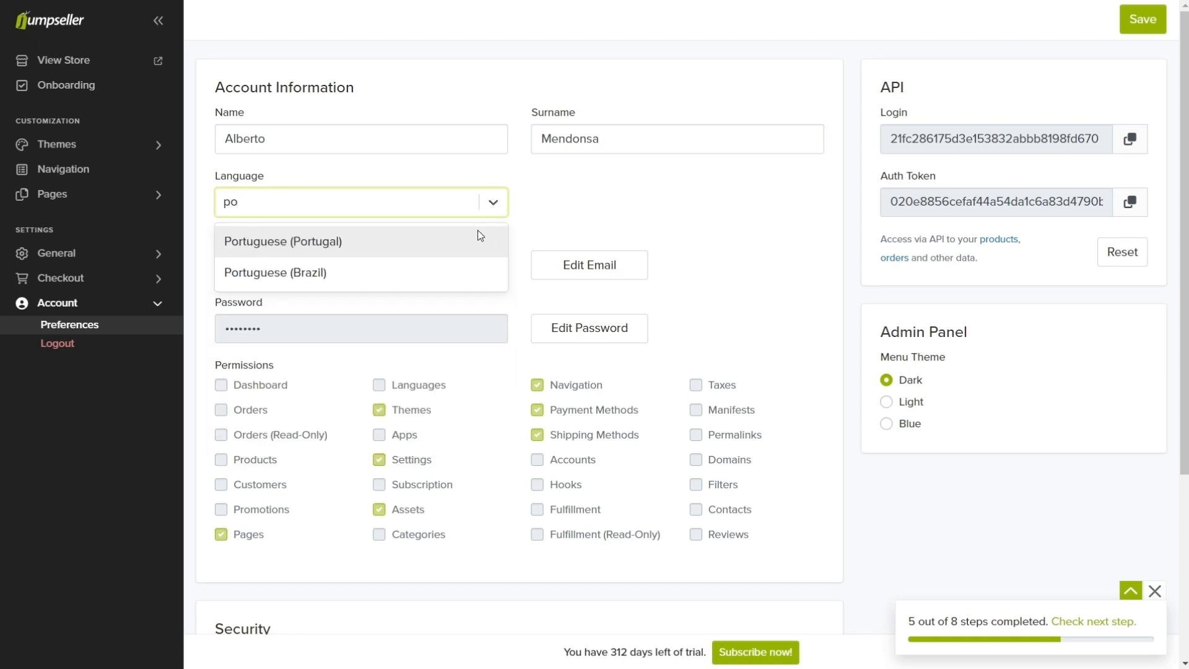
pyautogui.click(283, 242)
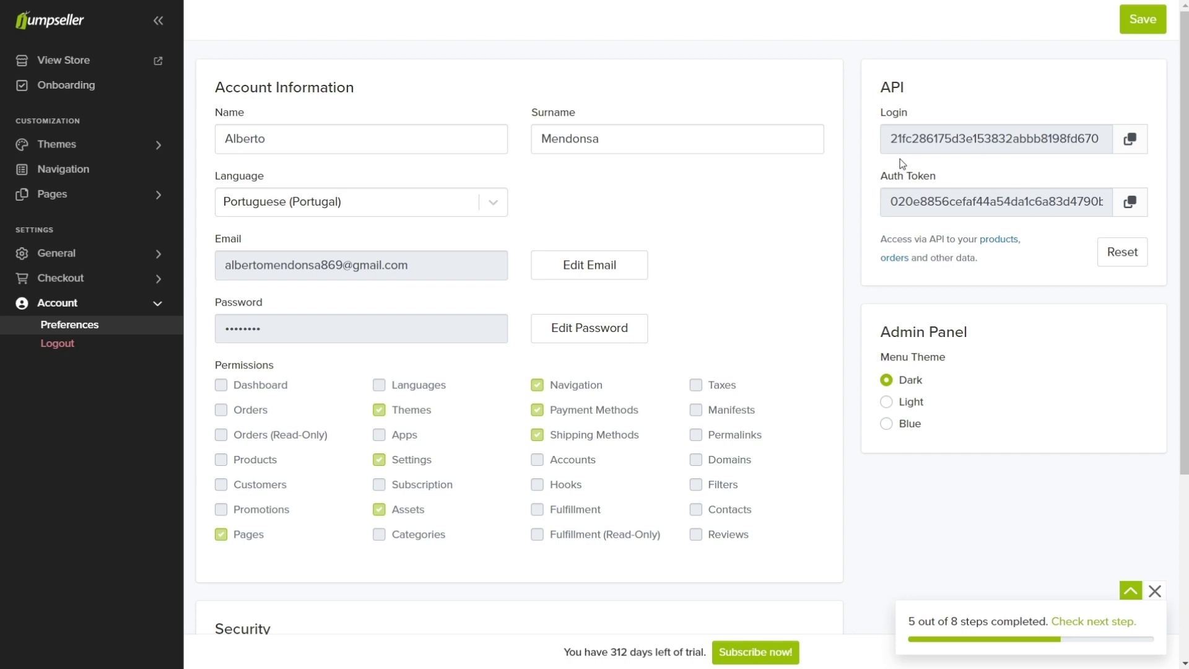
pyautogui.scroll(-3)
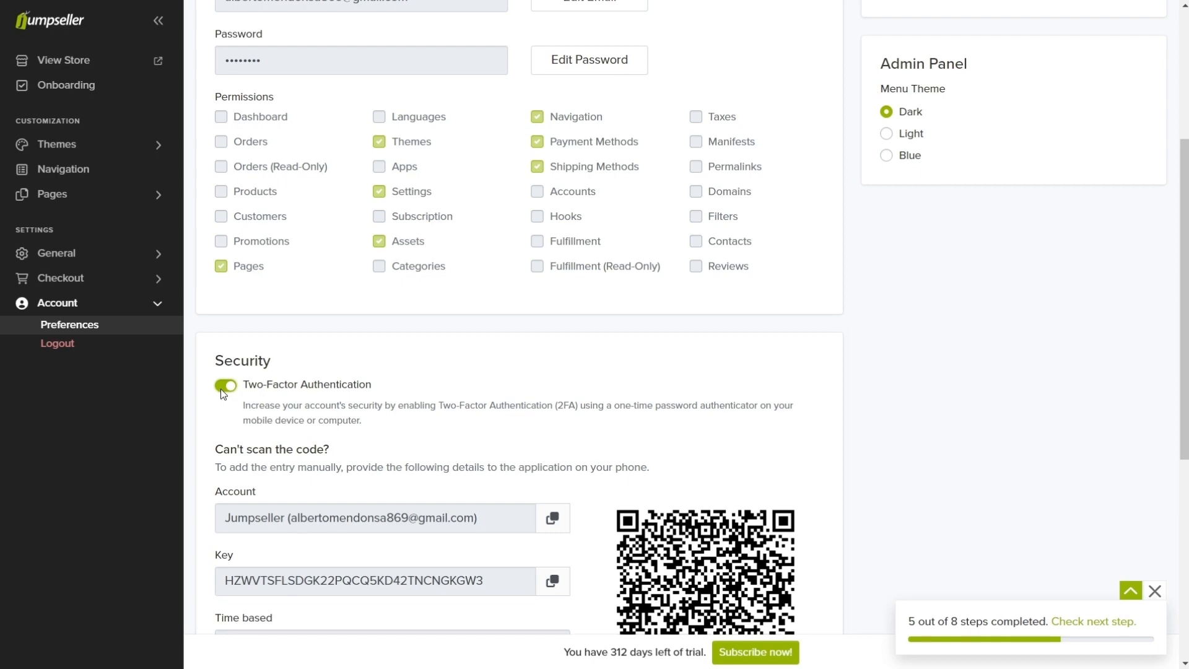
pyautogui.scroll(3)
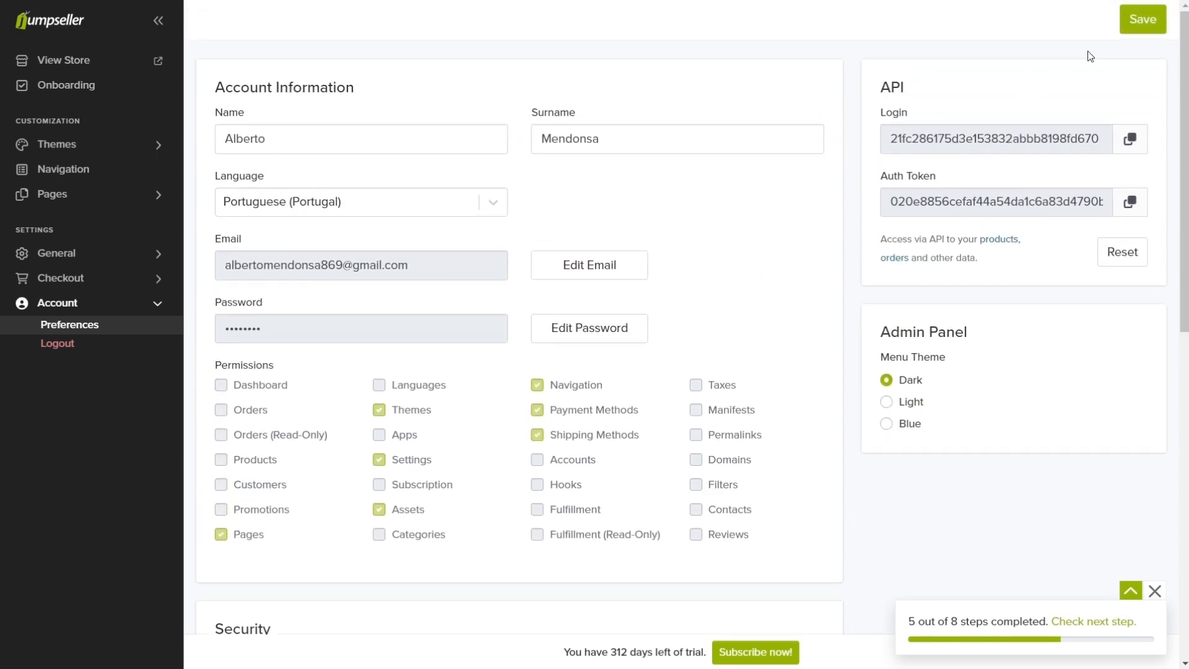